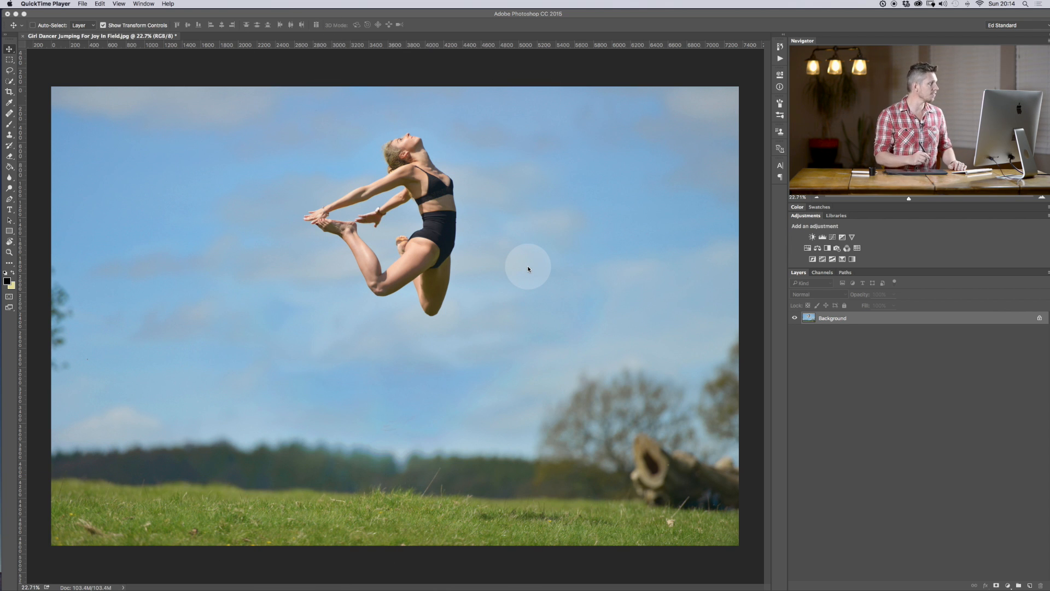
{"action": "mouse_move", "coordinate": [402, 198]}
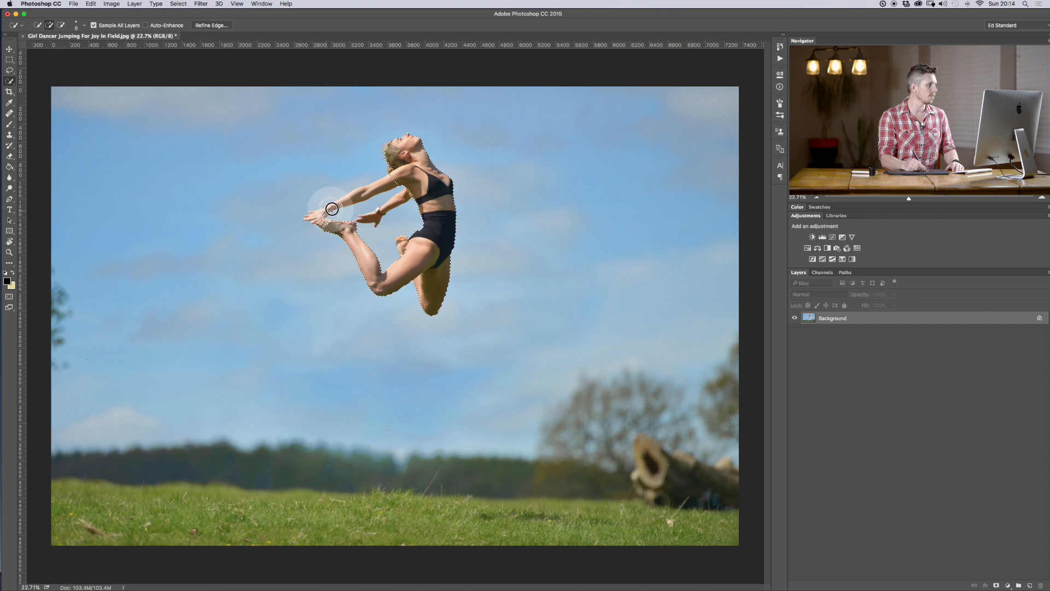
Step: Paint the quick selection across the dancer's body to separate her from the sky
{"action": "left_click_drag", "start_coordinate": [332, 207], "coordinate": [379, 211]}
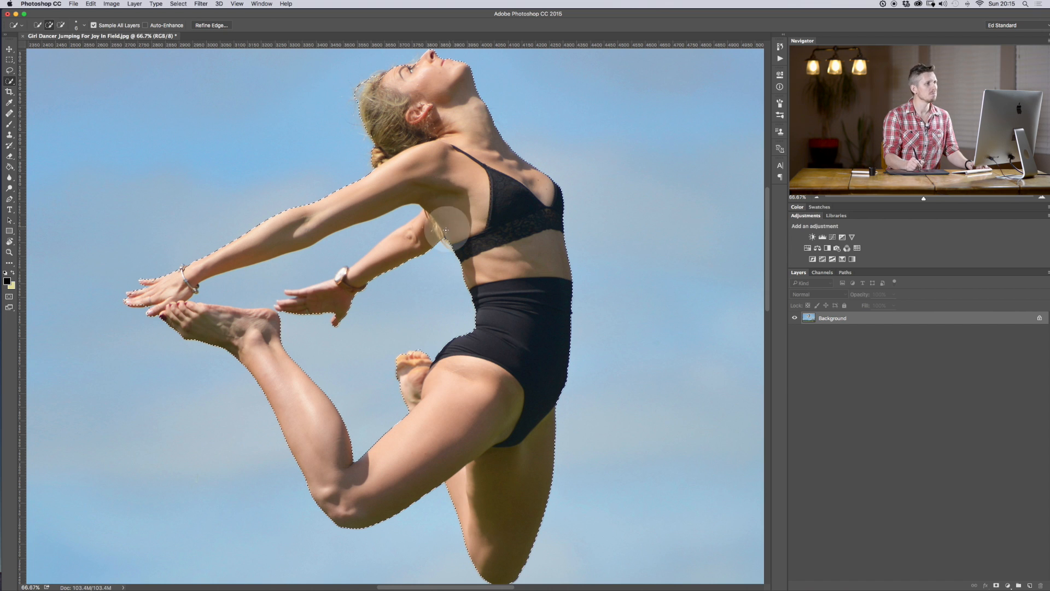
Step: Switch to the Lasso and toggle Quick Mask (Q) to preview the dancer selection as a red overlay
{"action": "key", "text": "q"}
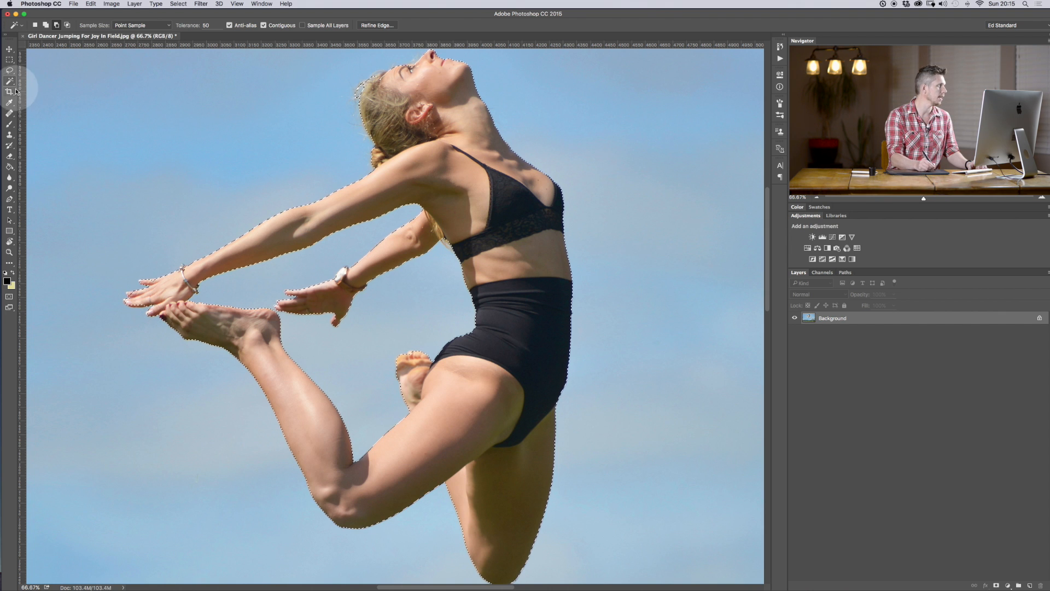
{"action": "left_click", "coordinate": [10, 70]}
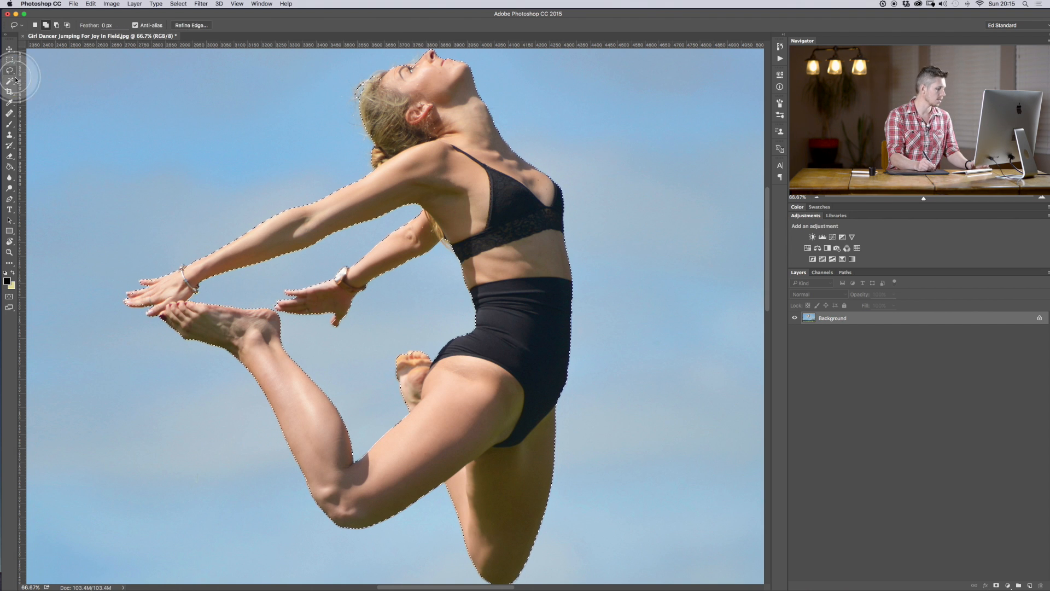
{"action": "key", "text": "q"}
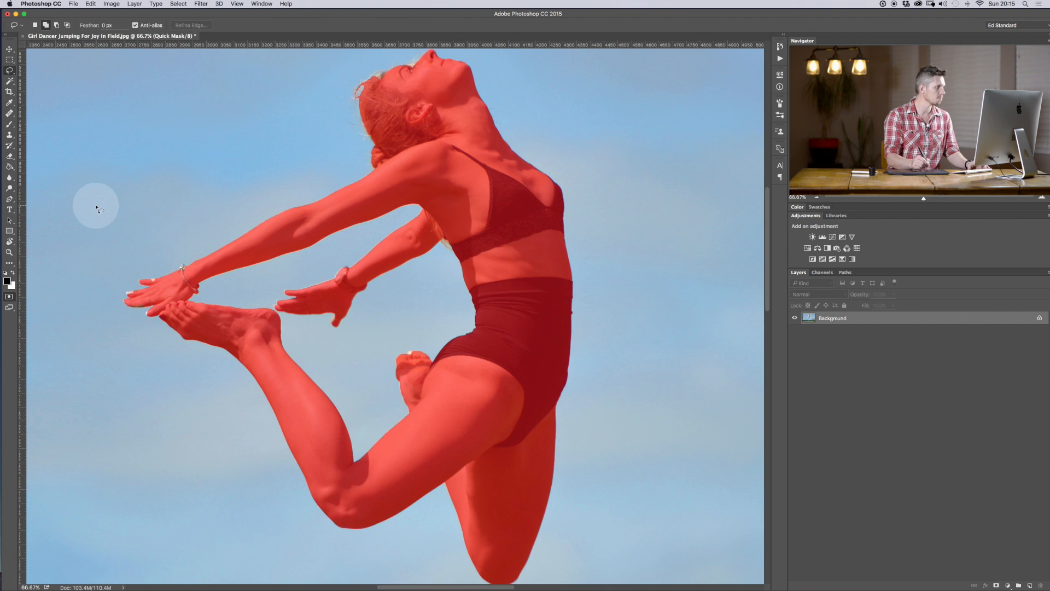
{"action": "key", "text": "q"}
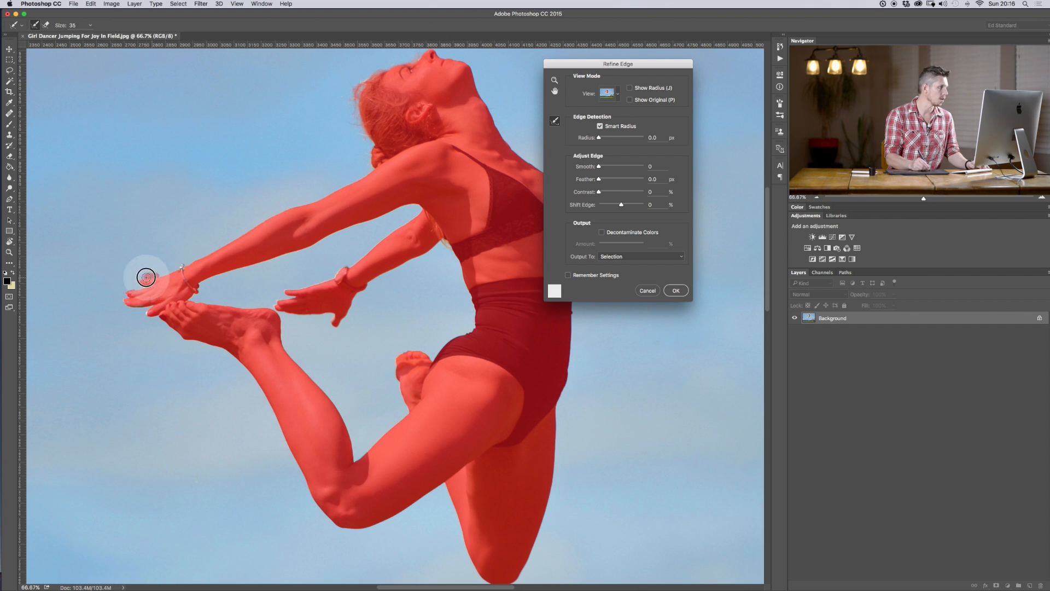
Step: Refine the selection edges around the dancer's hand and foot, then confirm Refine Edge
{"action": "left_click_drag", "start_coordinate": [145, 277], "coordinate": [146, 313]}
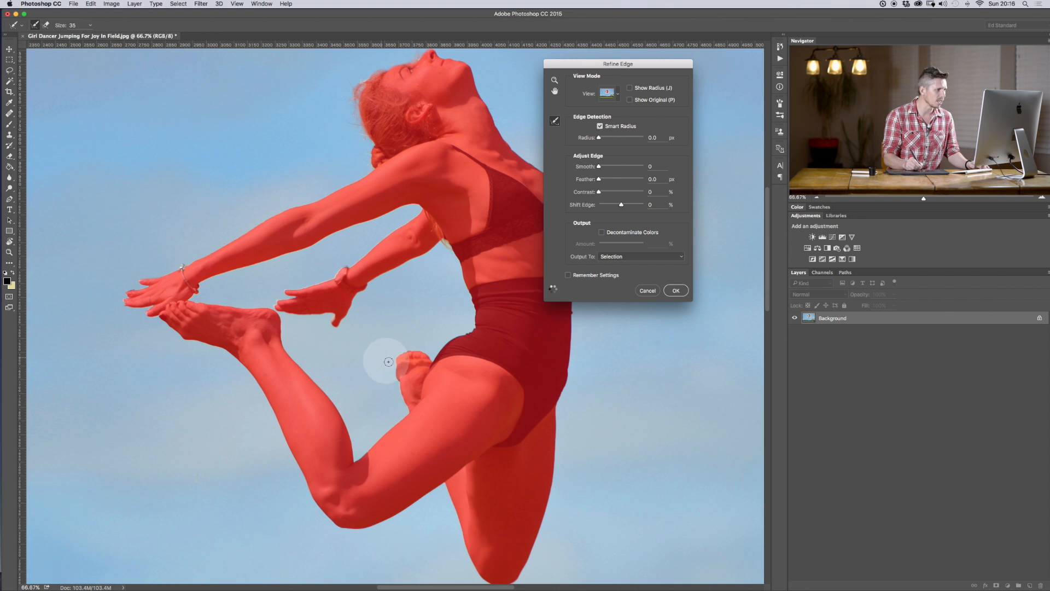
{"action": "left_click_drag", "start_coordinate": [617, 63], "coordinate": [682, 51]}
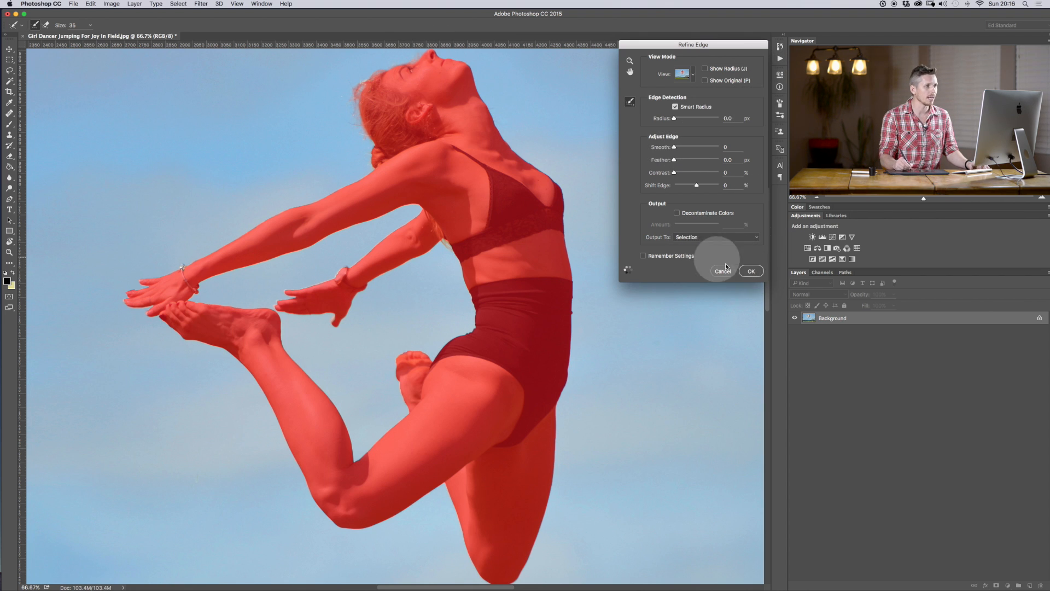
{"action": "left_click", "coordinate": [750, 272]}
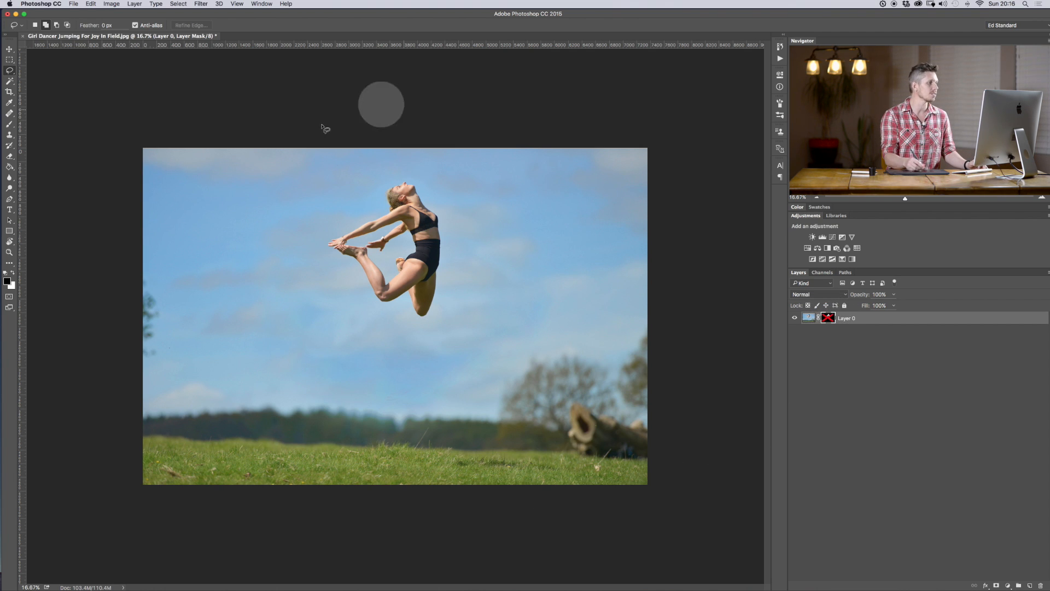
Step: Enable the mask, duplicate the dancer layer with Cmd+J, test-move the copy, then hide it
{"action": "left_click", "coordinate": [828, 318]}
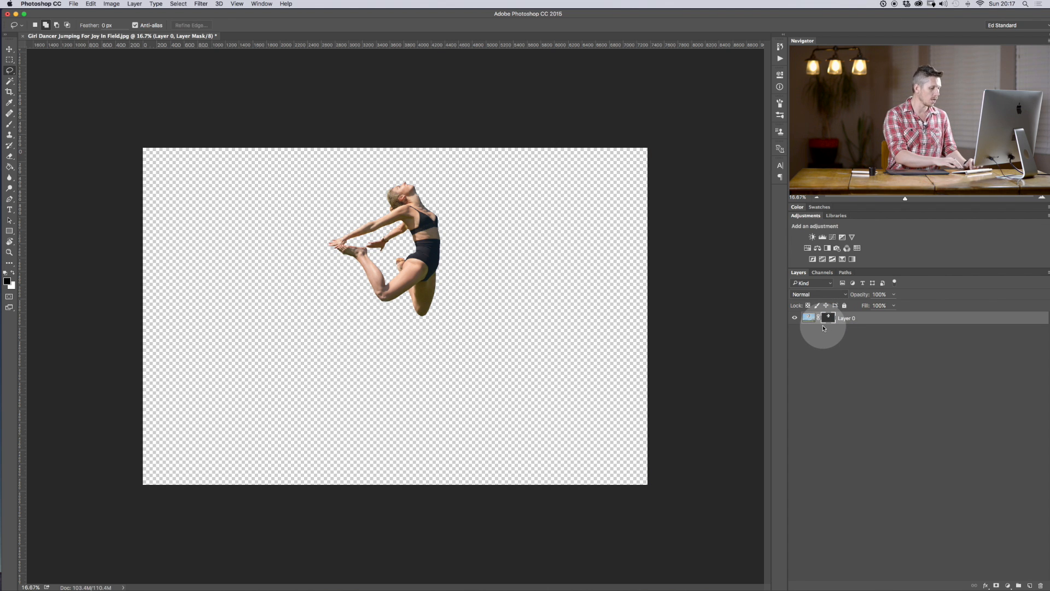
{"action": "key", "text": "cmd+j"}
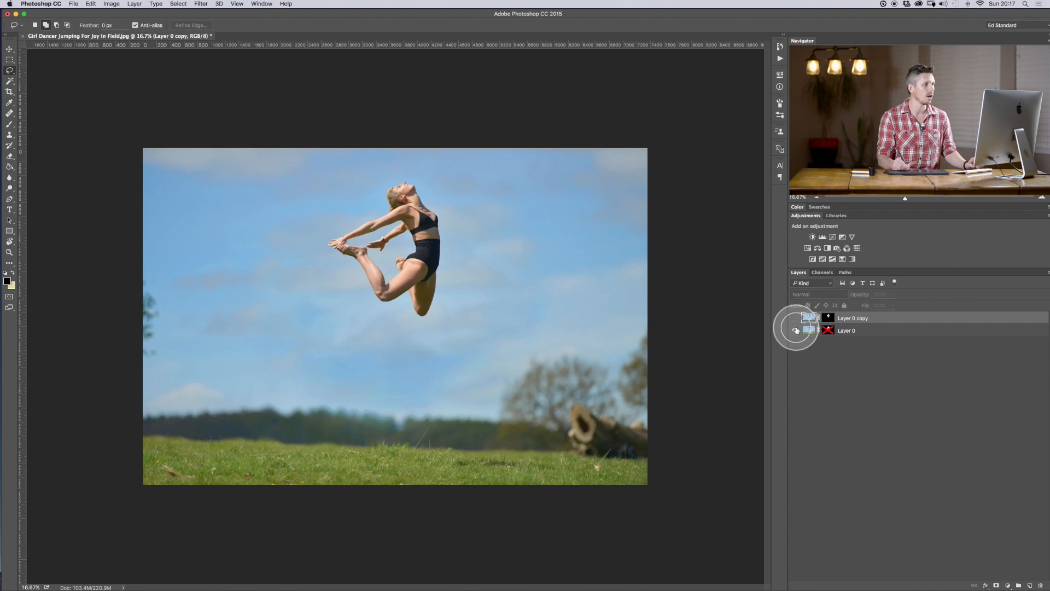
{"action": "left_click", "coordinate": [813, 317]}
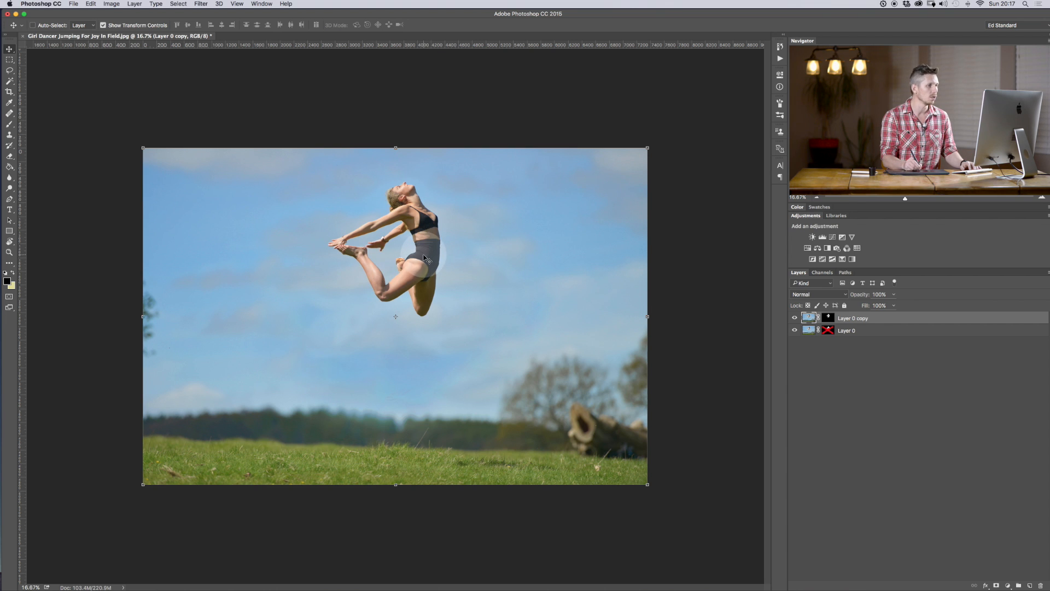
{"action": "left_click_drag", "start_coordinate": [422, 258], "coordinate": [505, 237]}
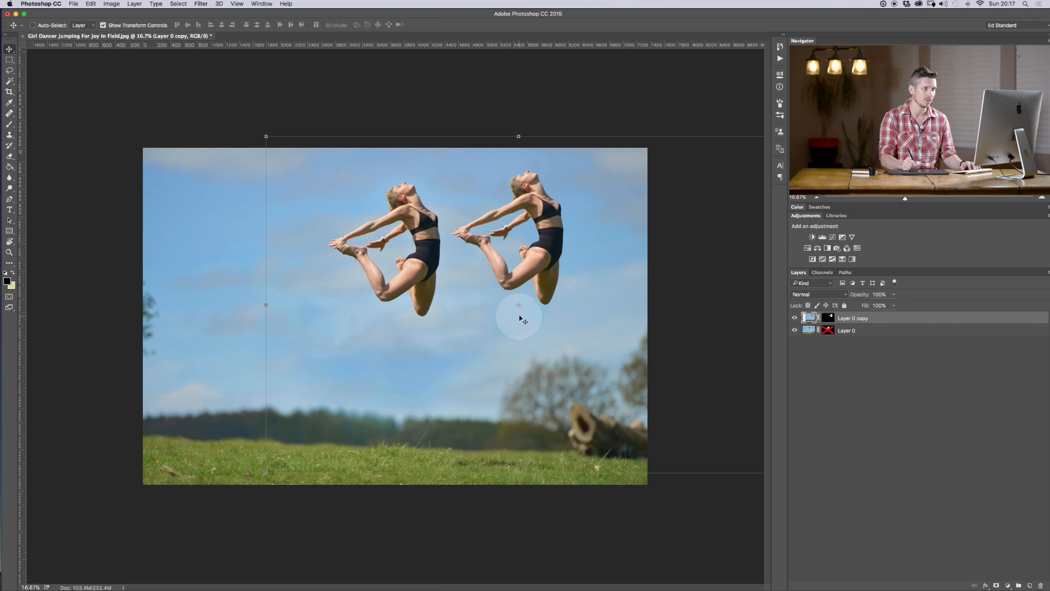
{"action": "left_click", "coordinate": [795, 317]}
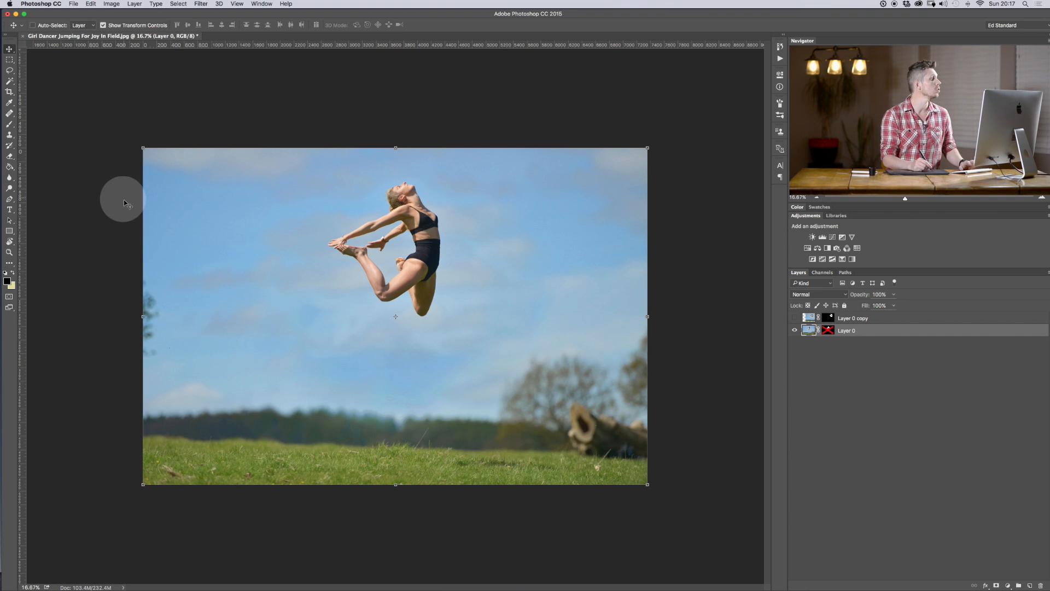
{"action": "mouse_move", "coordinate": [72, 173]}
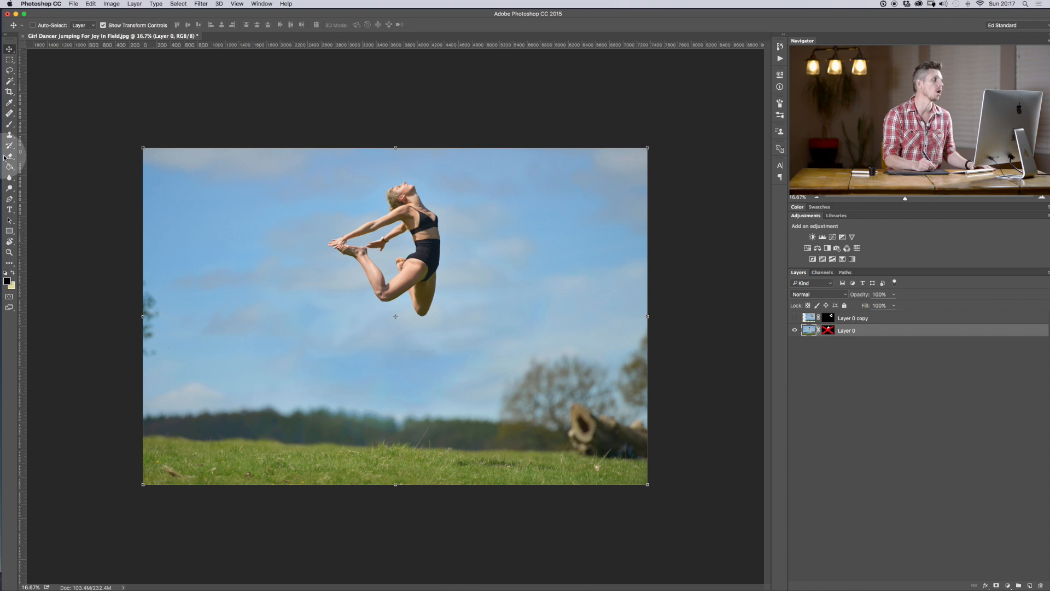
Step: Pick the Clone Stamp and toggle the dancer copy layer's visibility before duplicating the photo
{"action": "left_click", "coordinate": [10, 136]}
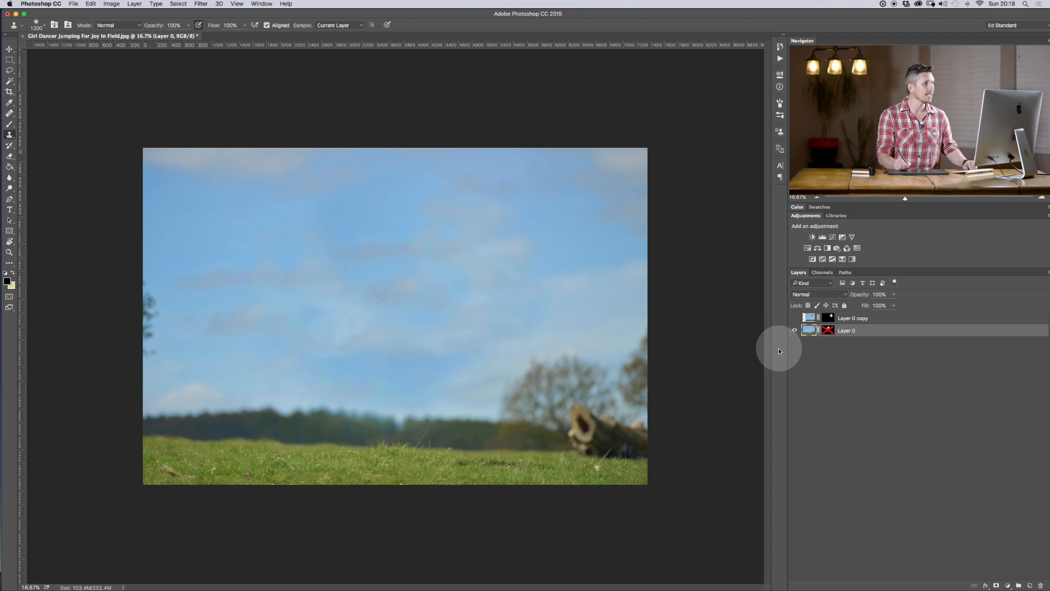
{"action": "left_click", "coordinate": [795, 317]}
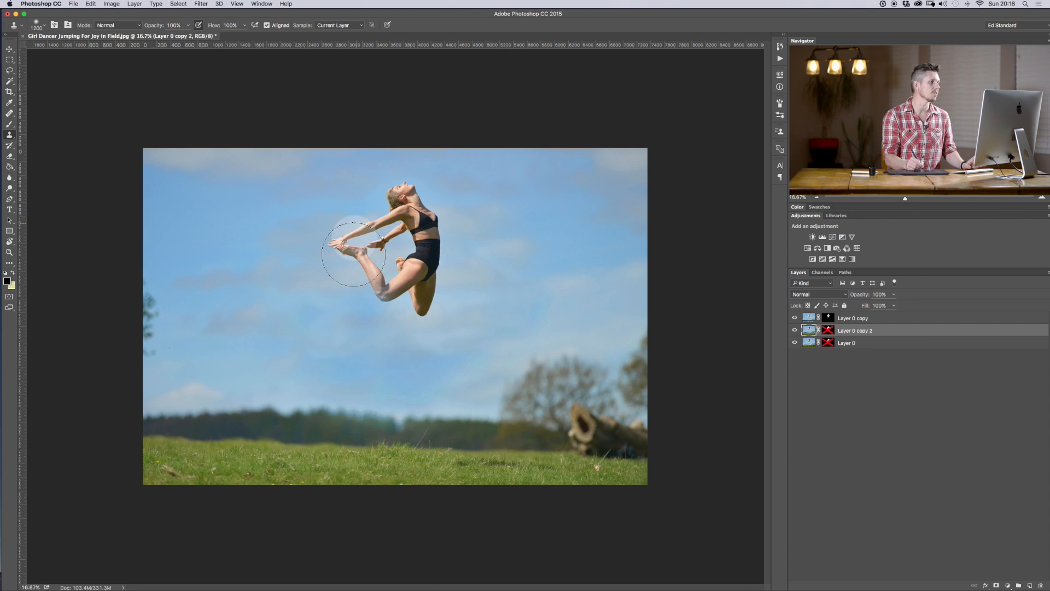
Step: Spot-heal over the dancer on Layer 0 copy 2 in Content-Aware mode, hiding the cut-out layer to check
{"action": "left_click", "coordinate": [354, 252]}
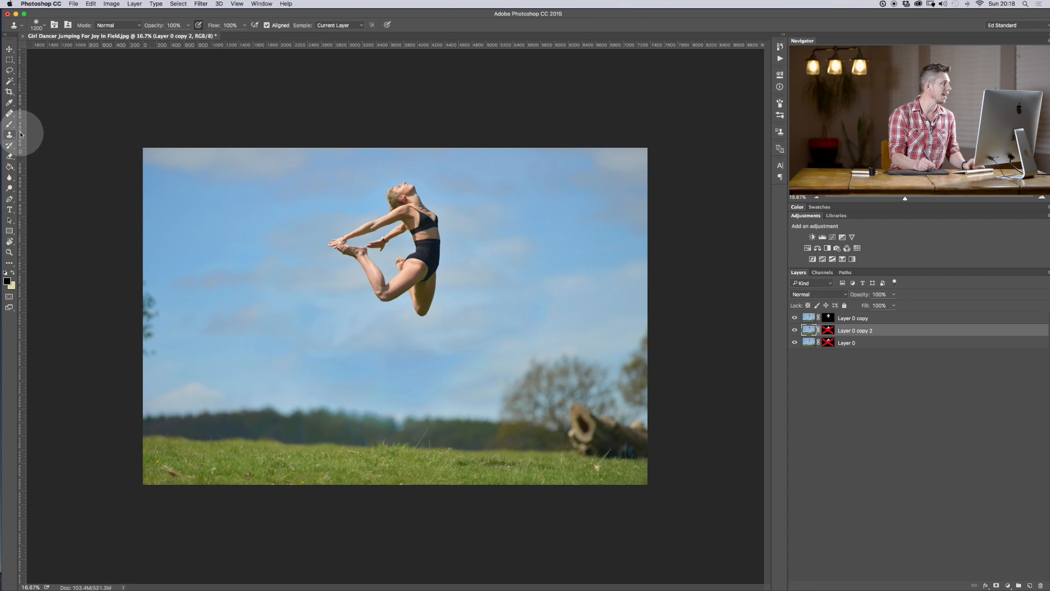
{"action": "left_click", "coordinate": [10, 103]}
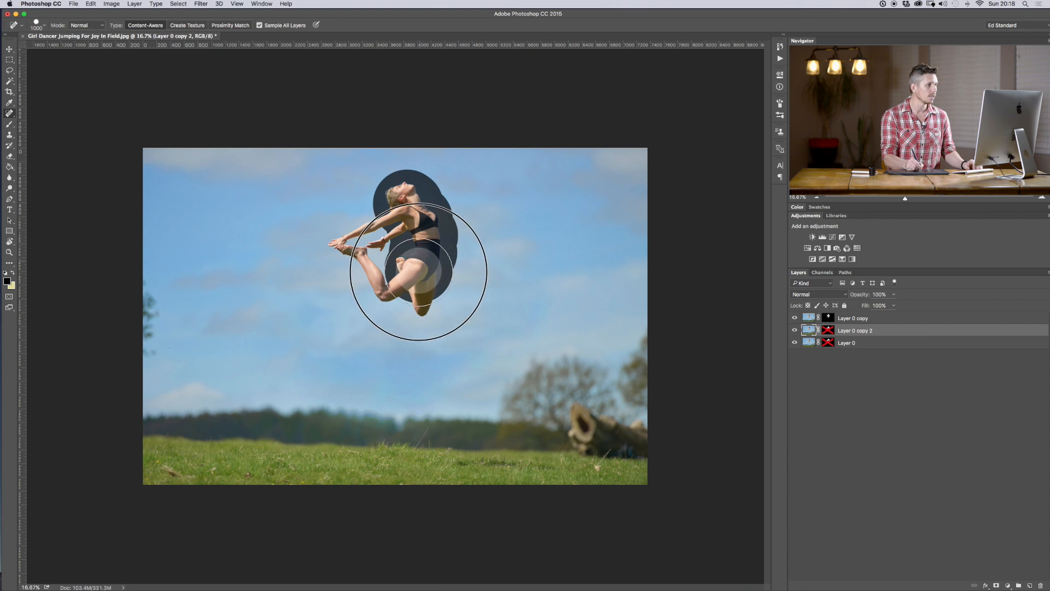
{"action": "left_click_drag", "start_coordinate": [418, 274], "coordinate": [389, 231]}
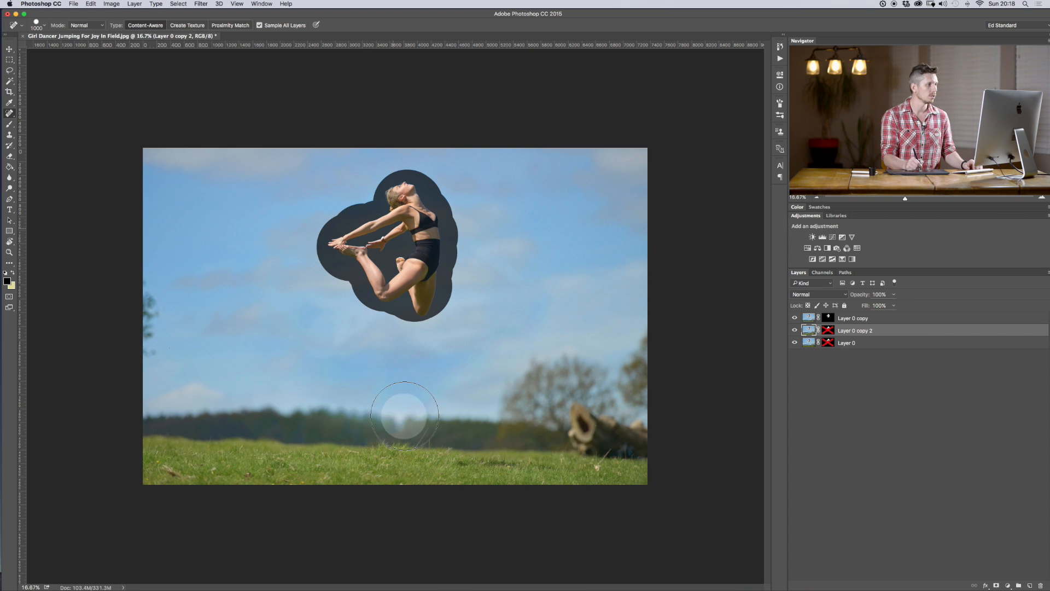
{"action": "left_click", "coordinate": [795, 318]}
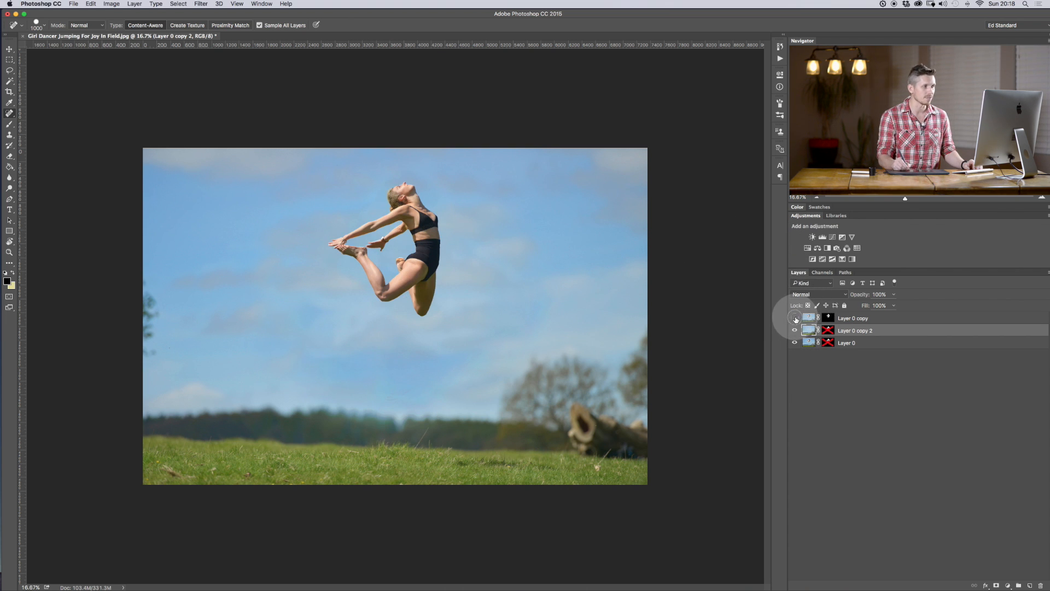
{"action": "left_click", "coordinate": [795, 319]}
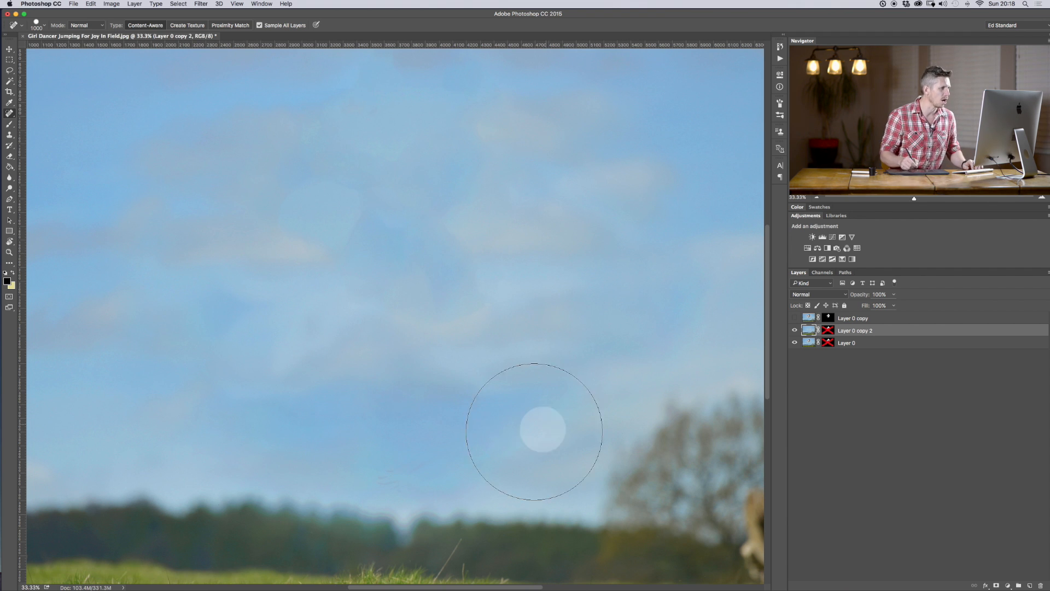
{"action": "key", "text": "cmd+-"}
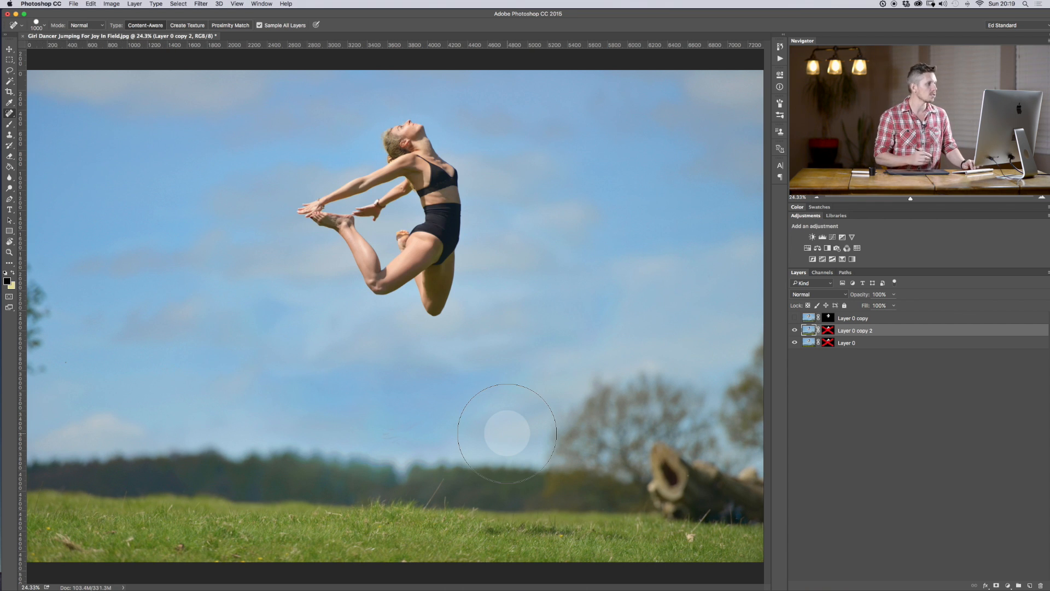
{"action": "left_click", "coordinate": [9, 113]}
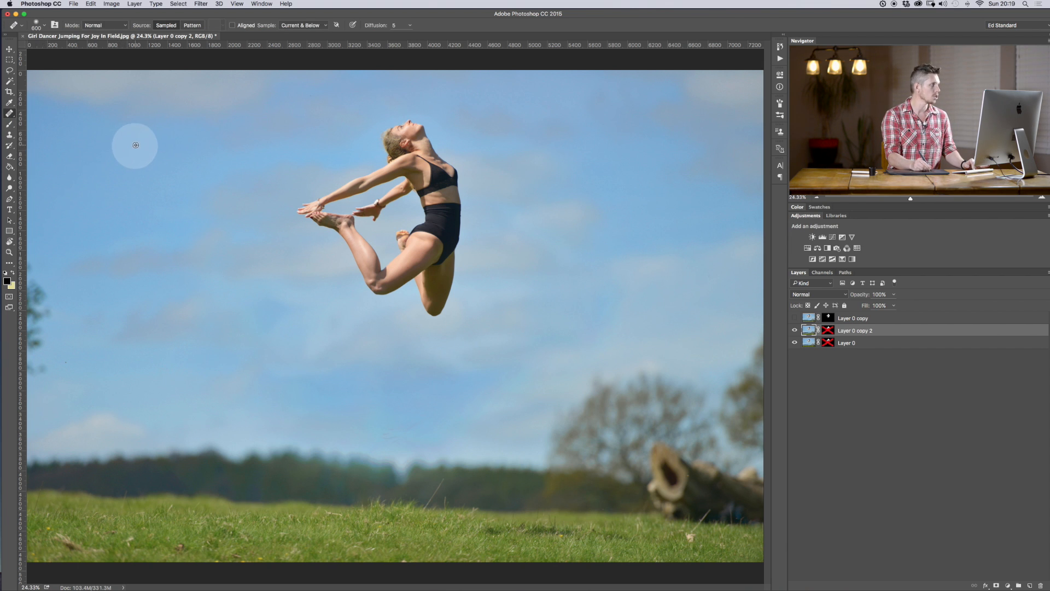
{"action": "left_click", "coordinate": [412, 158]}
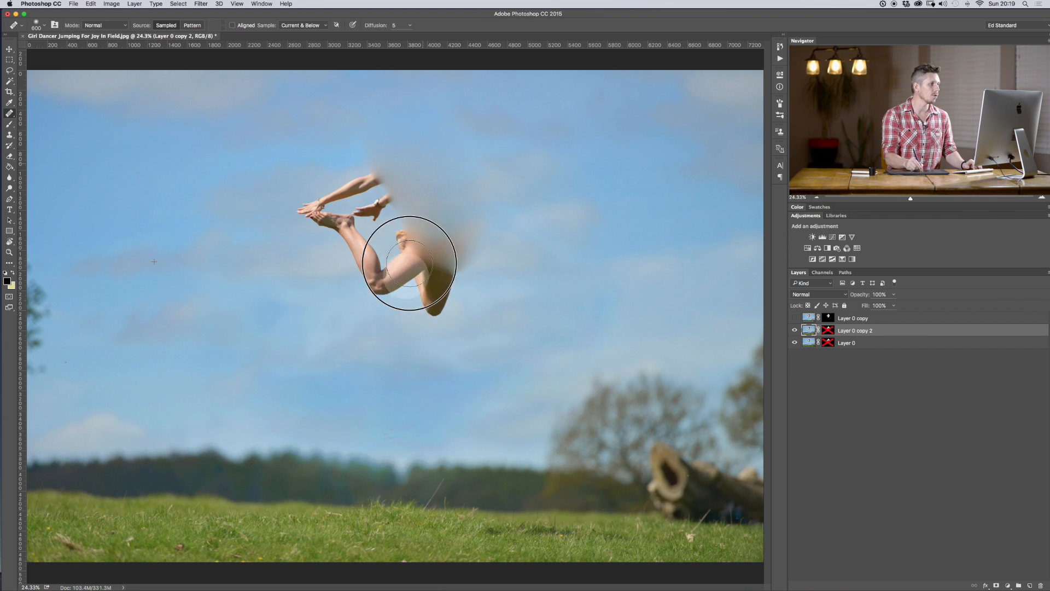
{"action": "left_click_drag", "start_coordinate": [408, 261], "coordinate": [363, 184]}
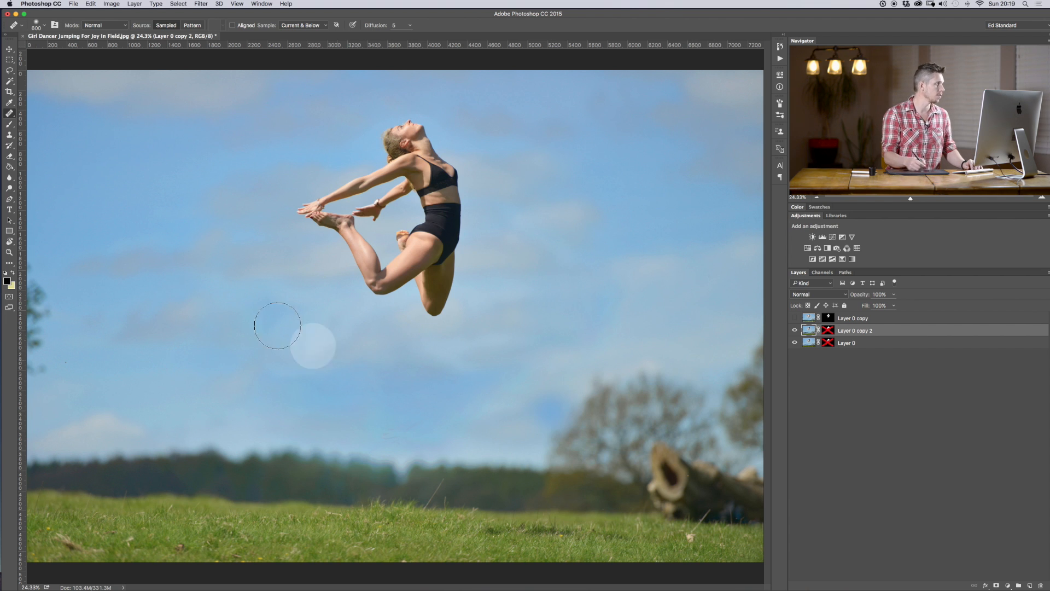
Step: Outline the dancer with the Patch Tool and drag the patch onto clear sky to remove her
{"action": "left_click", "coordinate": [10, 103]}
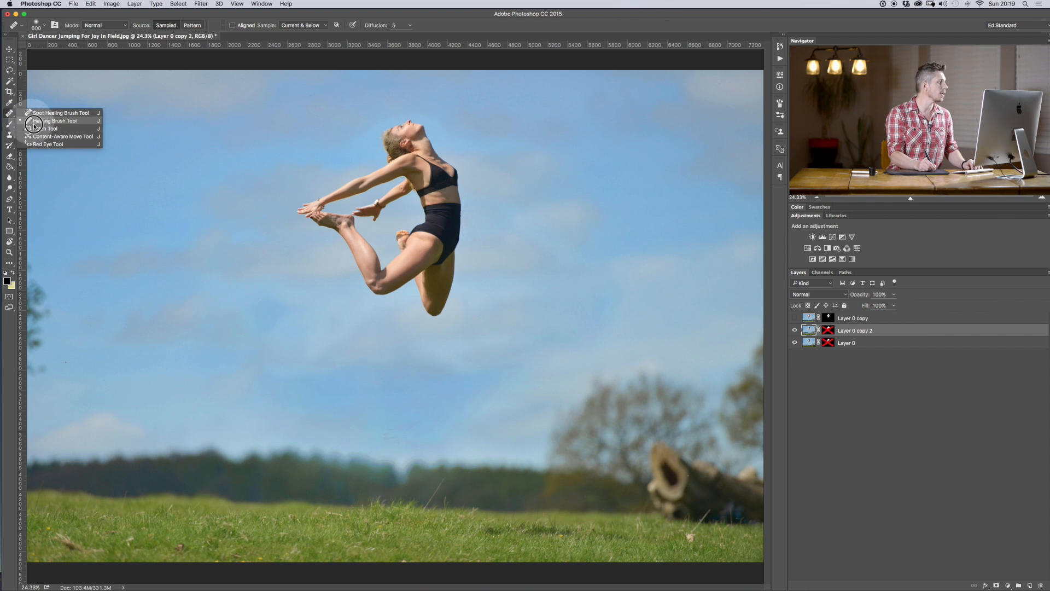
{"action": "left_click", "coordinate": [50, 129]}
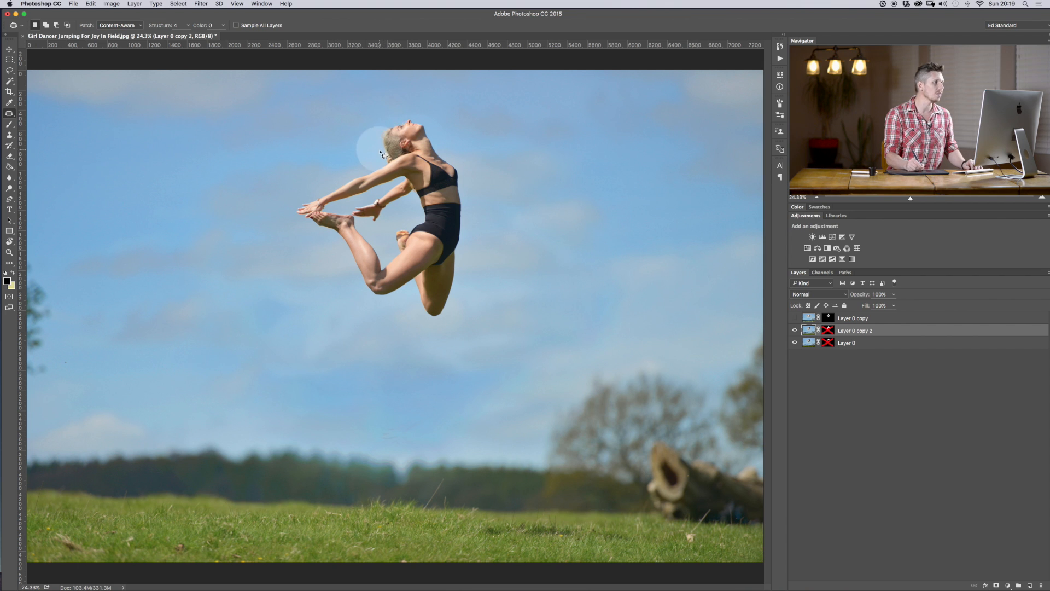
{"action": "left_click_drag", "start_coordinate": [382, 154], "coordinate": [432, 347]}
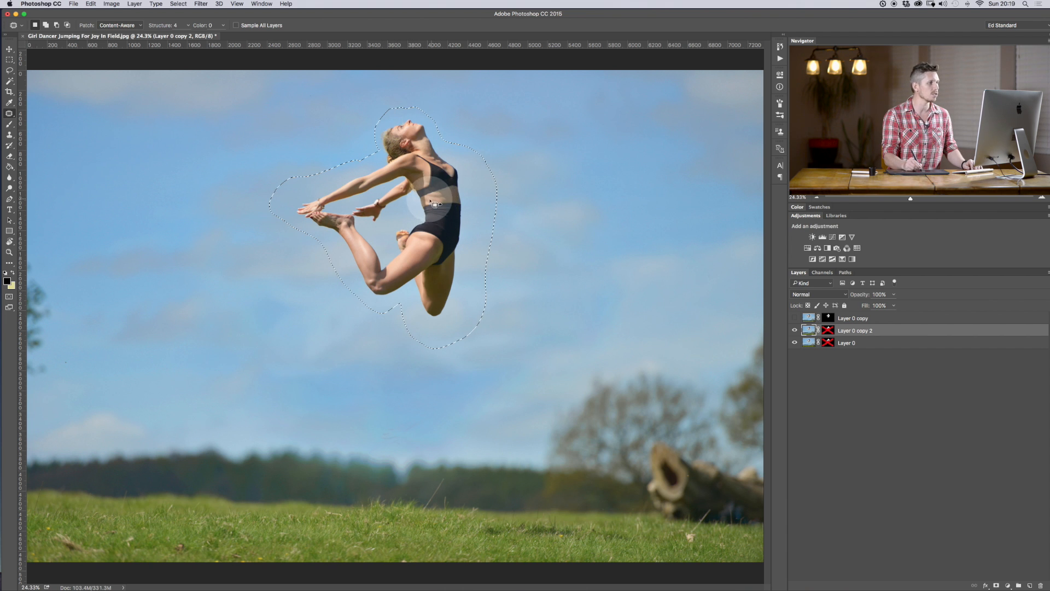
{"action": "left_click_drag", "start_coordinate": [401, 201], "coordinate": [650, 167]}
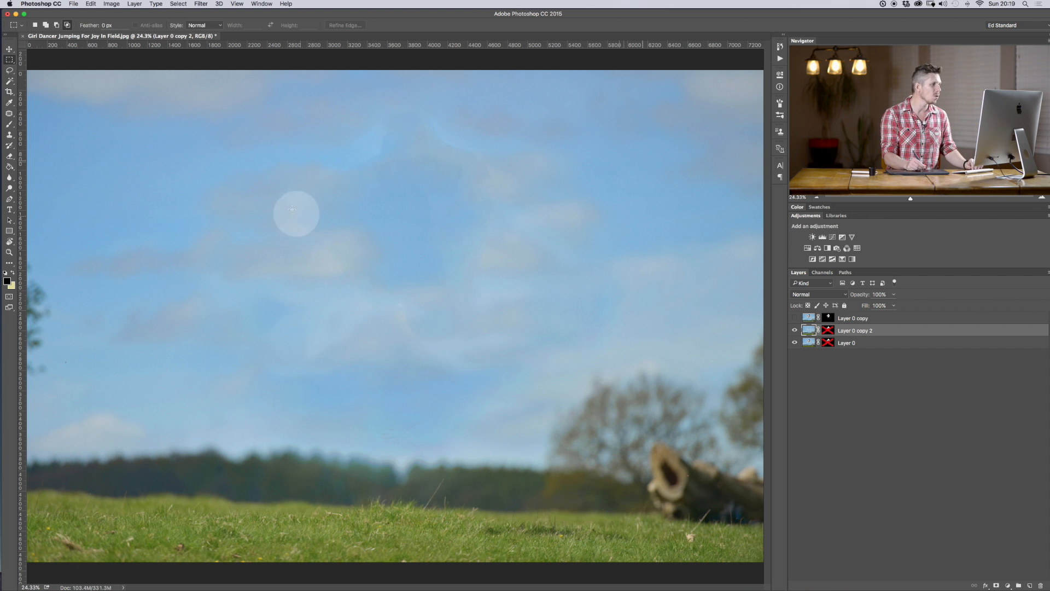
{"action": "mouse_move", "coordinate": [367, 345]}
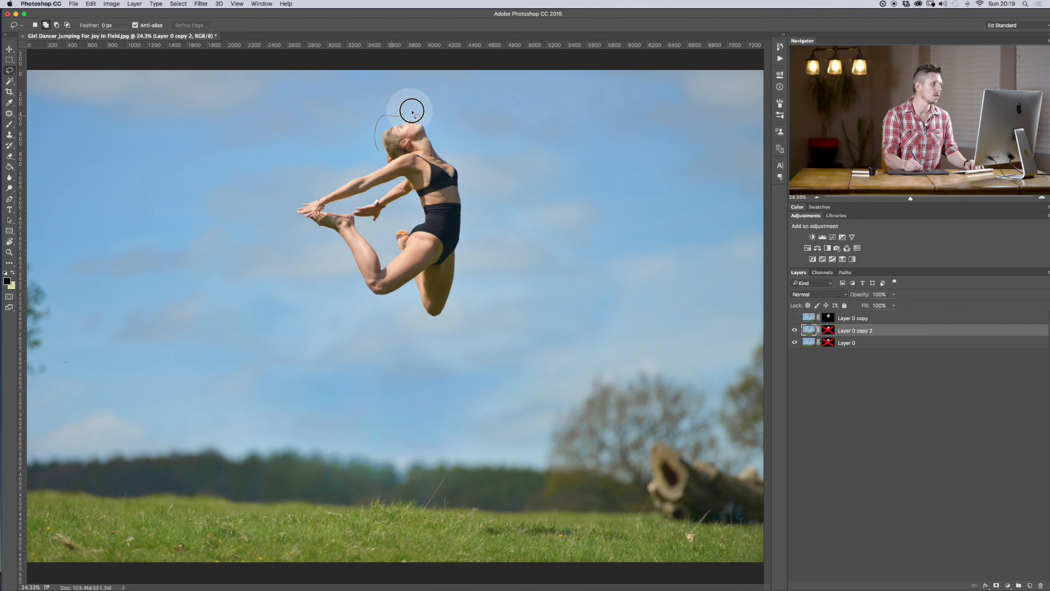
Step: Lasso loosely around the dancer and fill the outline via Edit > Fill with Content-Aware contents
{"action": "left_click_drag", "start_coordinate": [412, 110], "coordinate": [372, 314]}
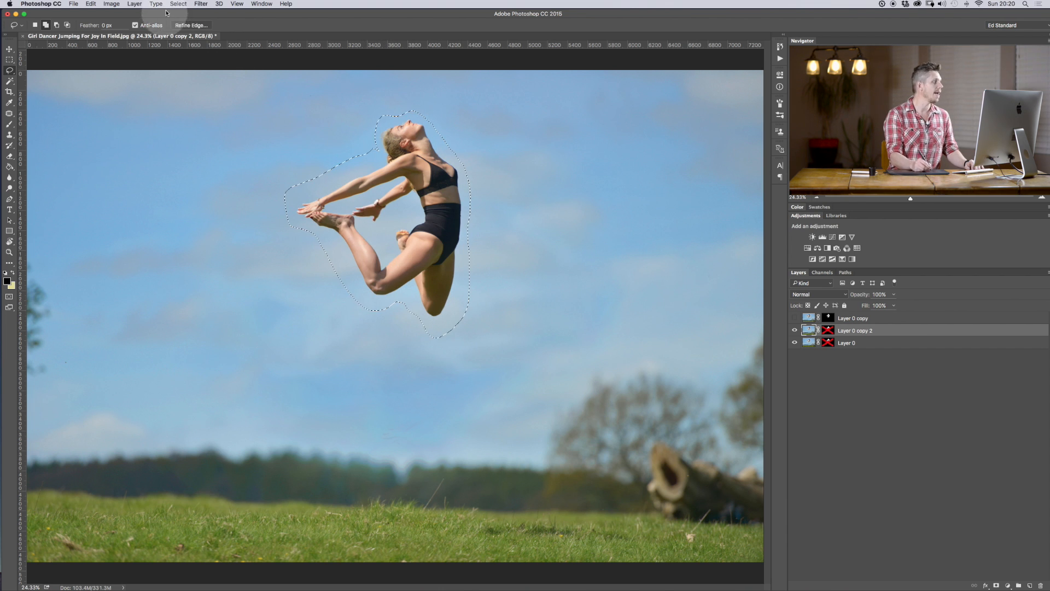
{"action": "left_click", "coordinate": [91, 4]}
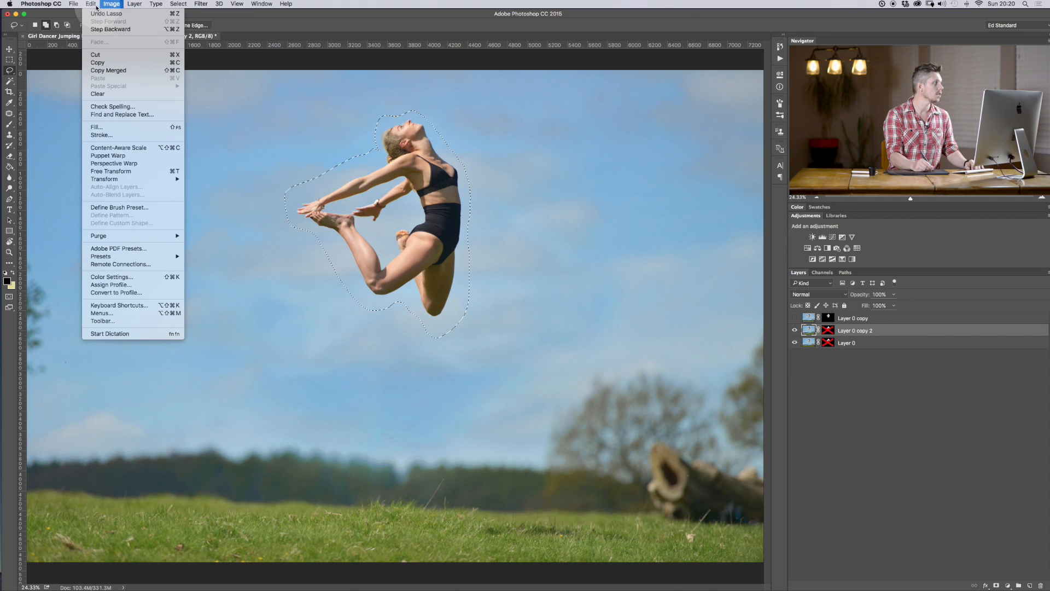
{"action": "left_click", "coordinate": [96, 127]}
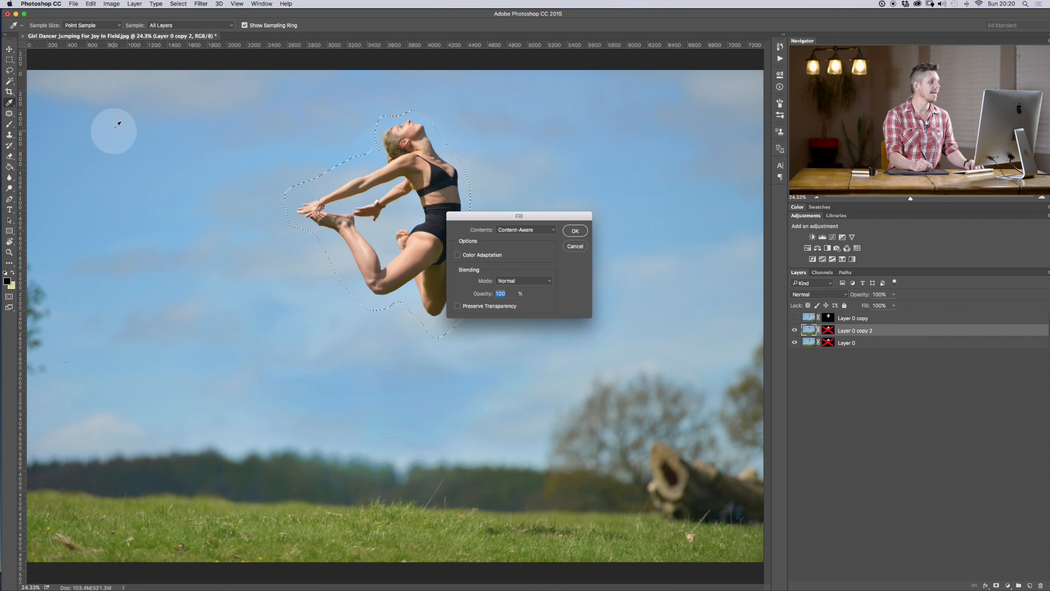
{"action": "left_click", "coordinate": [526, 230]}
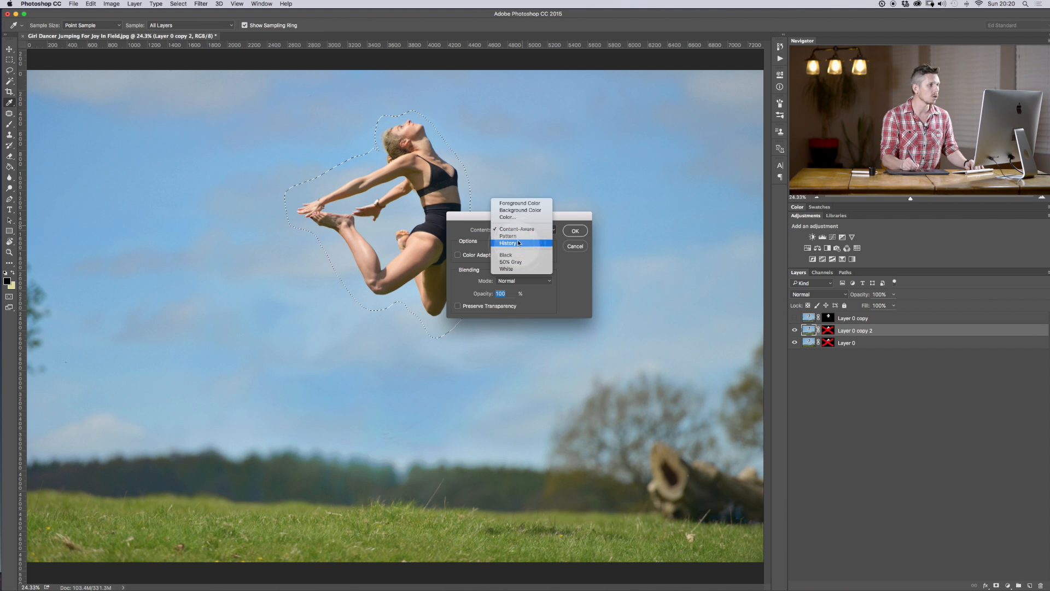
{"action": "left_click", "coordinate": [517, 228]}
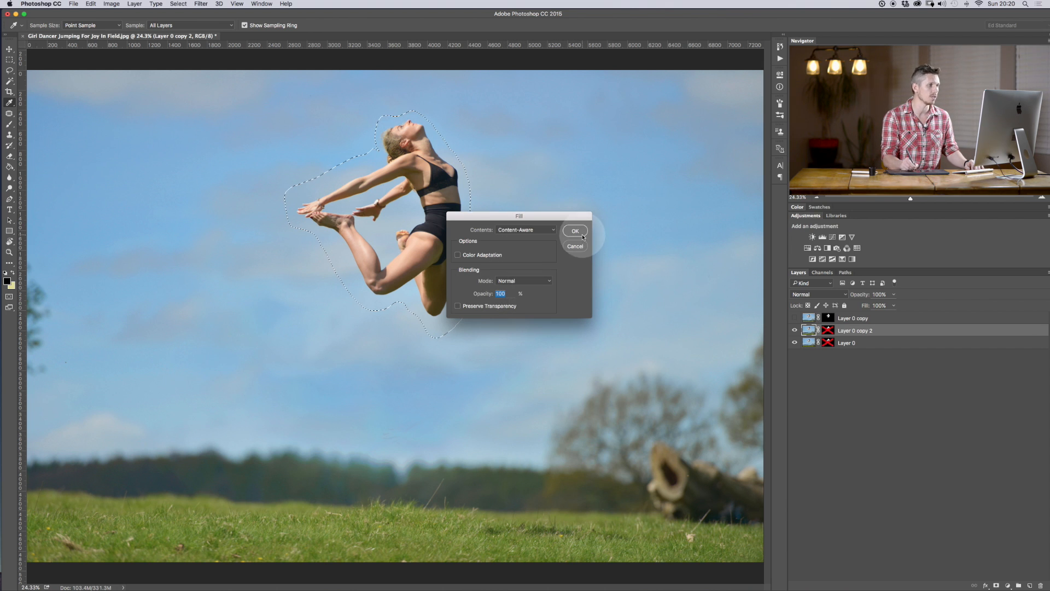
{"action": "left_click", "coordinate": [574, 230]}
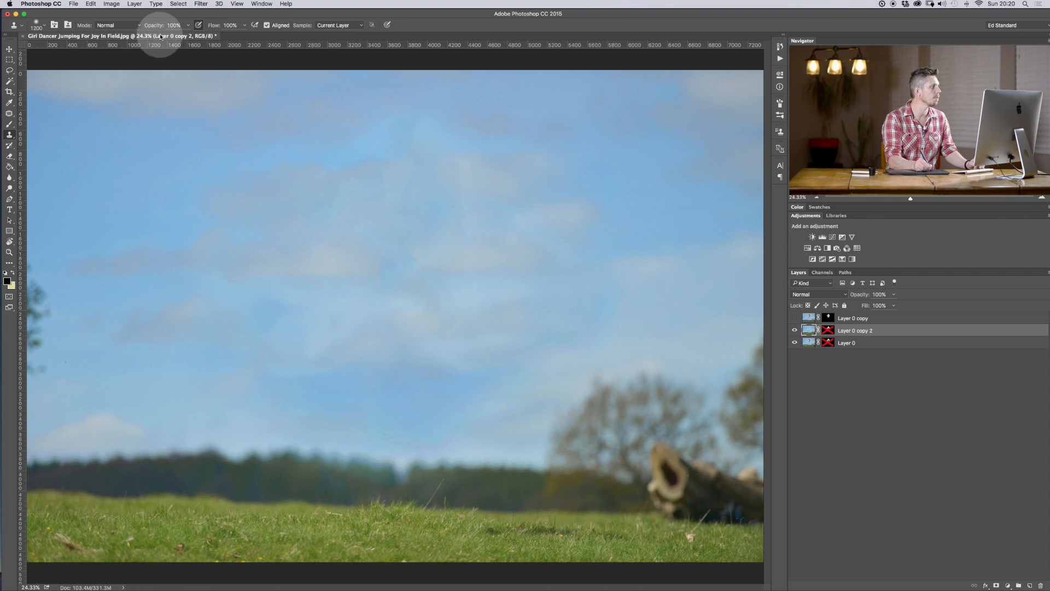
Step: Clone over sky seams at 43% opacity, then show and re-hide the dancer cut-out to check the result
{"action": "left_click_drag", "start_coordinate": [174, 25], "coordinate": [165, 25]}
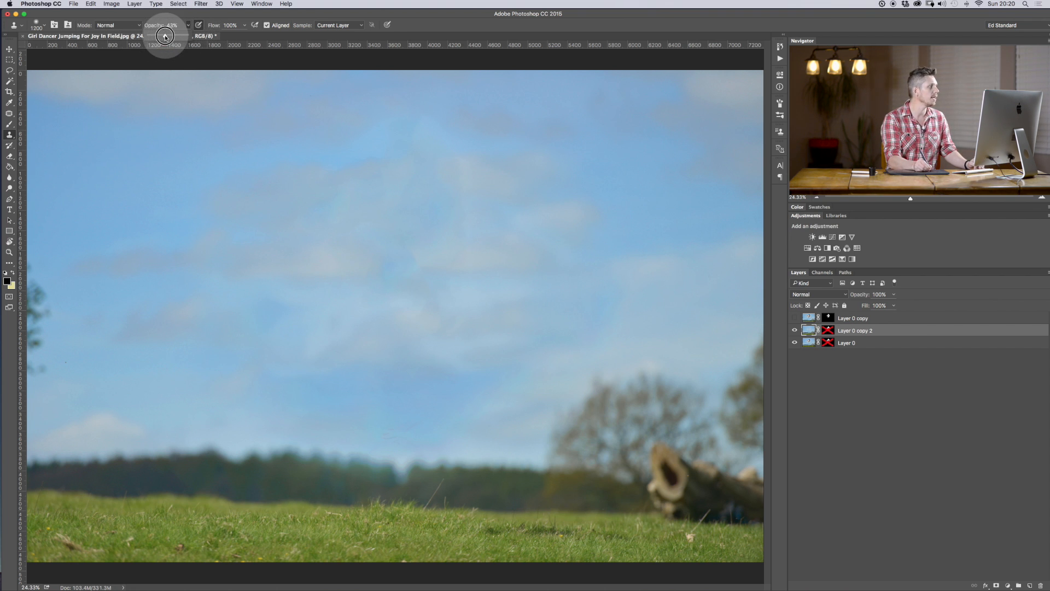
{"action": "left_click", "coordinate": [407, 234]}
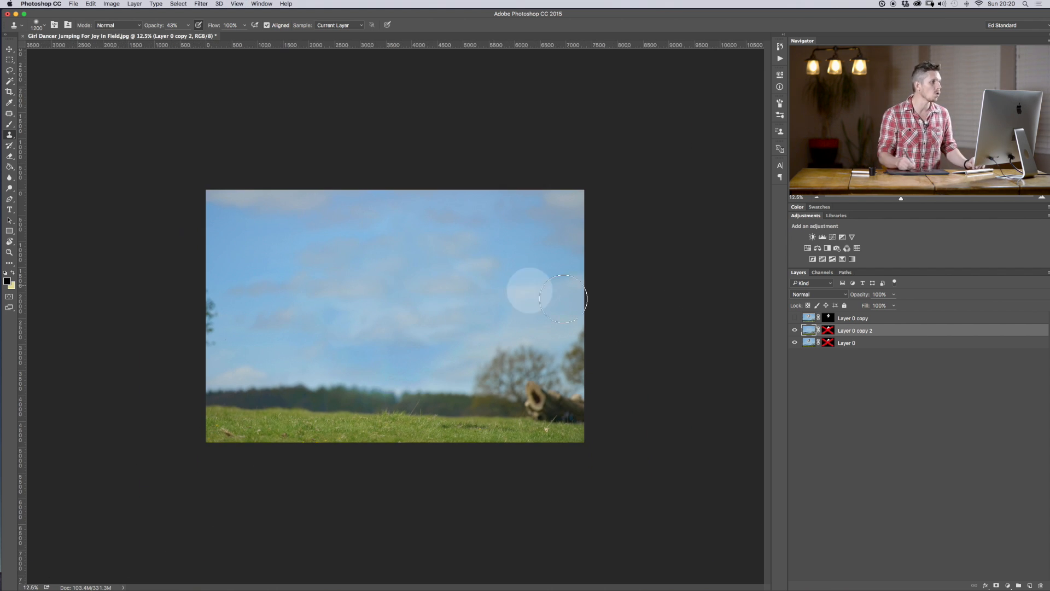
{"action": "left_click", "coordinate": [795, 330]}
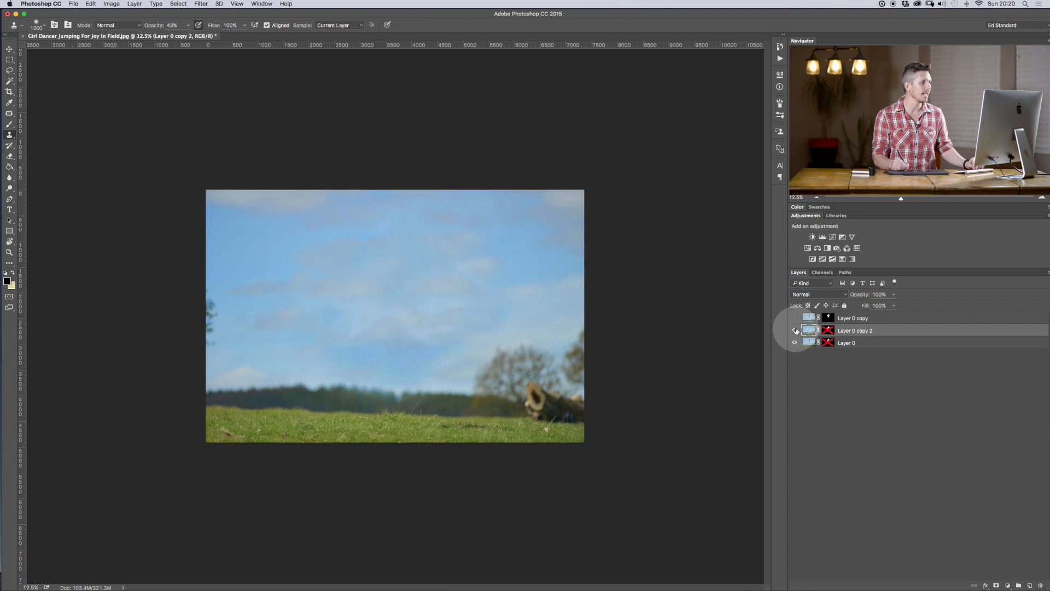
{"action": "left_click", "coordinate": [795, 317]}
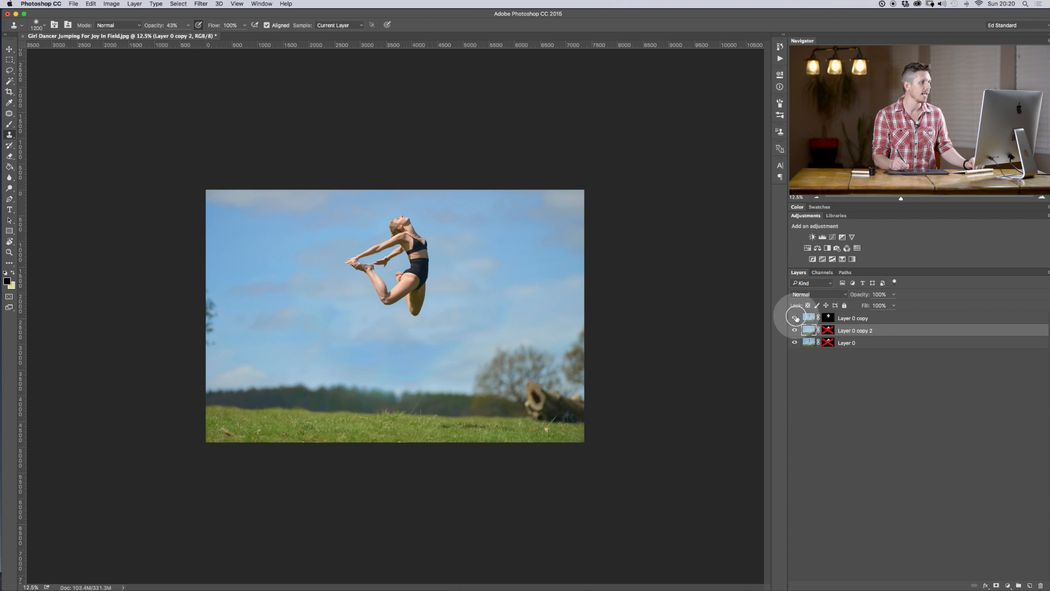
{"action": "left_click", "coordinate": [795, 318]}
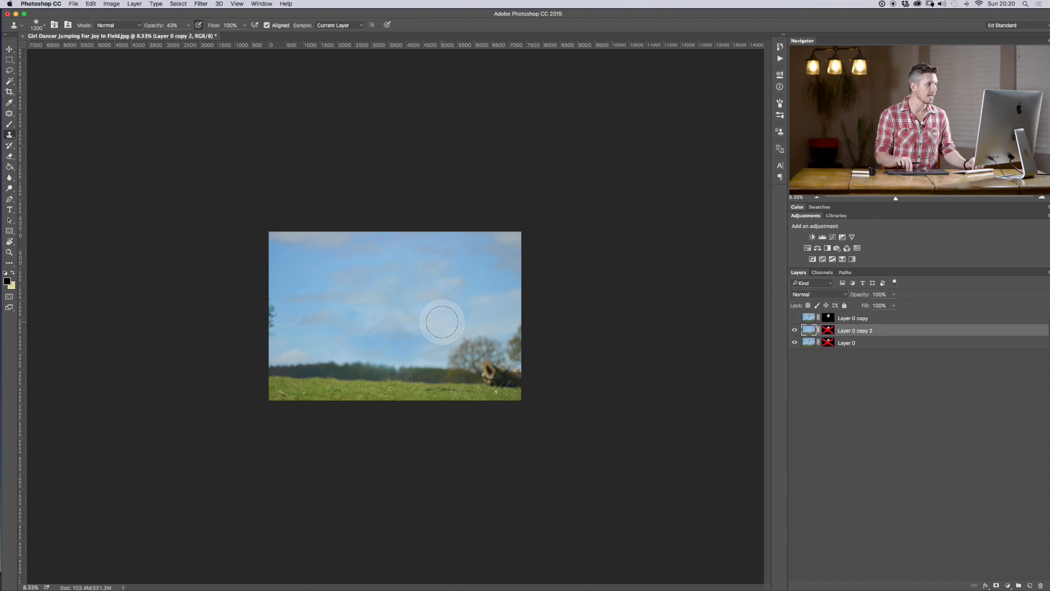
Step: Crop with the top edge dragged far above the image to extend the canvas into a tall portrait
{"action": "left_click", "coordinate": [10, 92]}
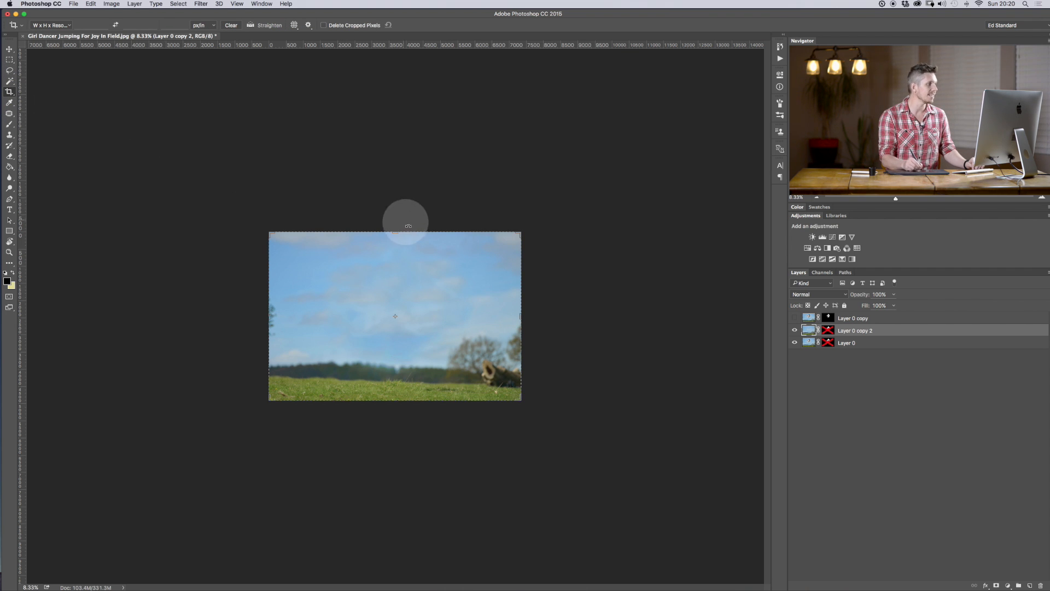
{"action": "left_click_drag", "start_coordinate": [395, 224], "coordinate": [394, 134]}
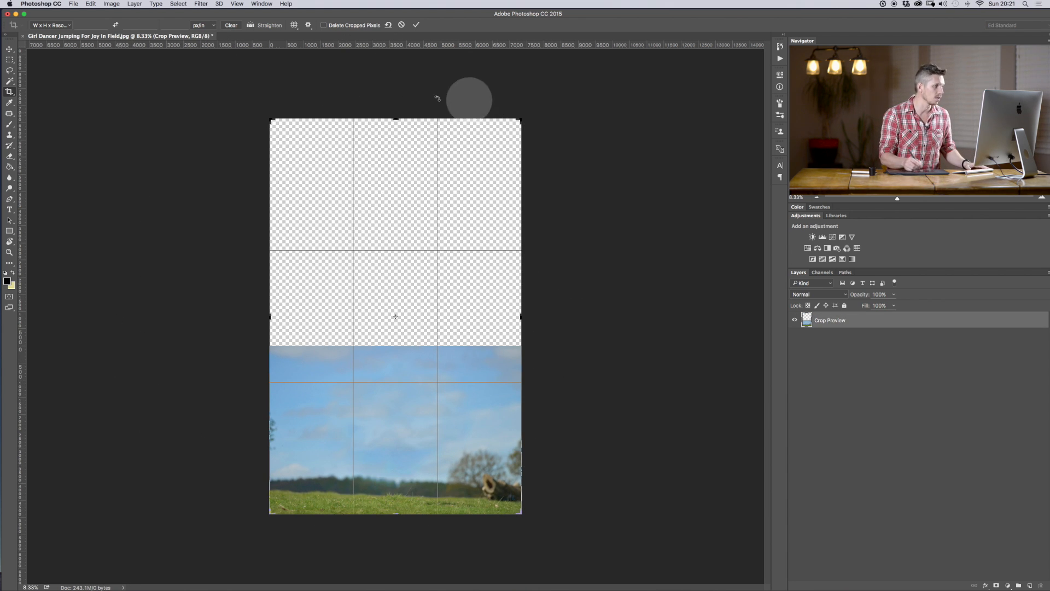
{"action": "mouse_move", "coordinate": [326, 566]}
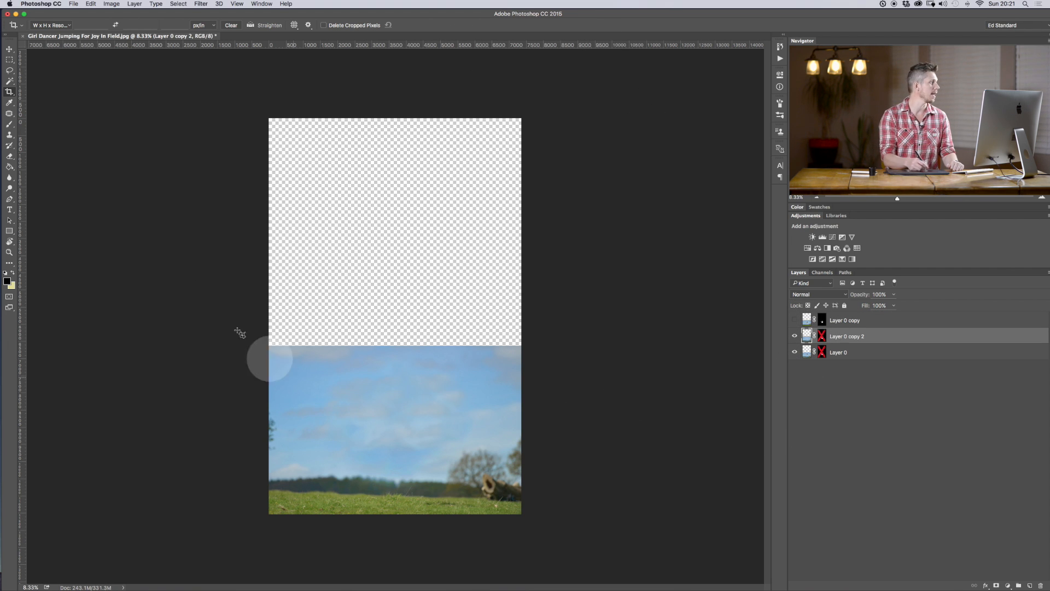
{"action": "mouse_move", "coordinate": [126, 59]}
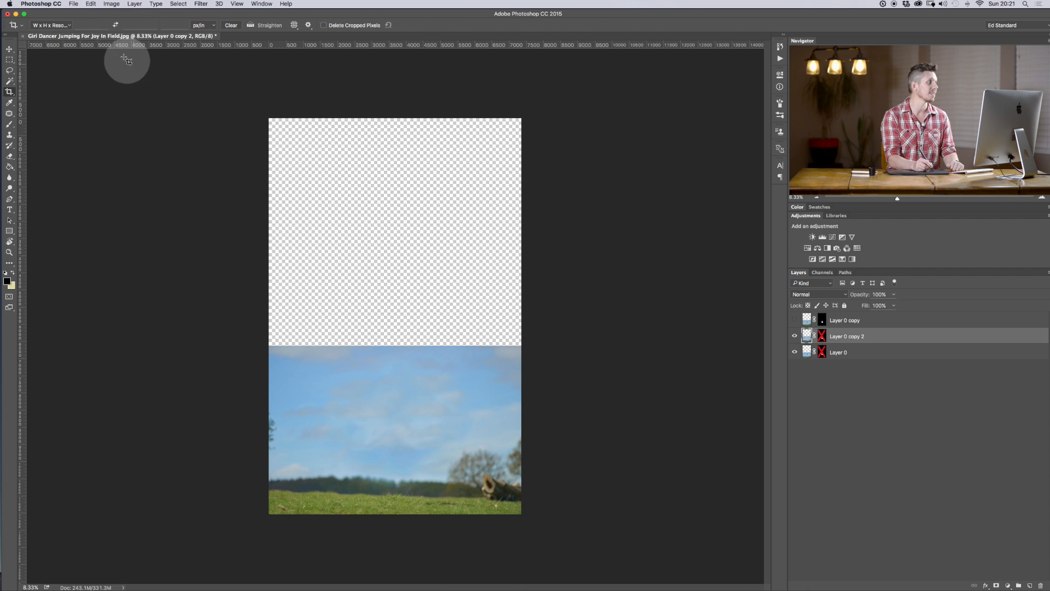
Step: Content-Aware Scale the sky copy layer upward until blue sky reaches the canvas top
{"action": "left_click", "coordinate": [90, 3]}
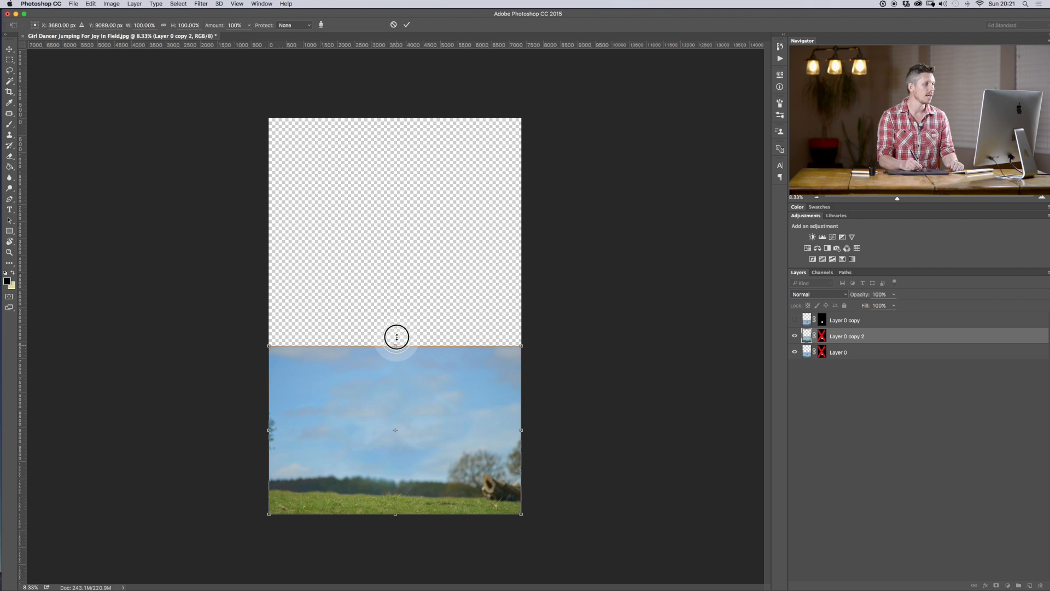
{"action": "left_click_drag", "start_coordinate": [394, 336], "coordinate": [404, 208]}
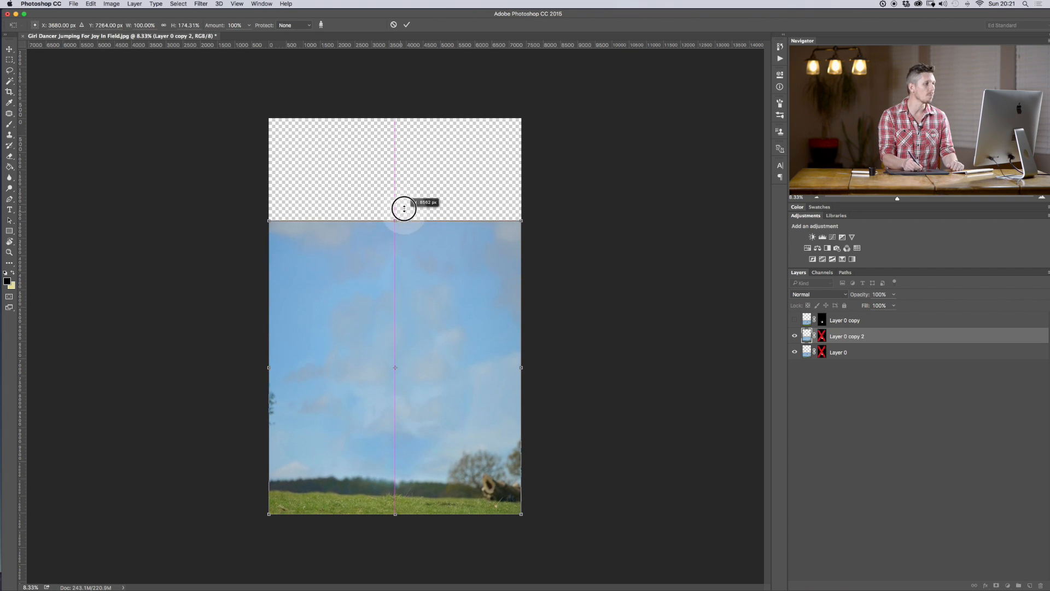
{"action": "left_click_drag", "start_coordinate": [404, 208], "coordinate": [392, 110]}
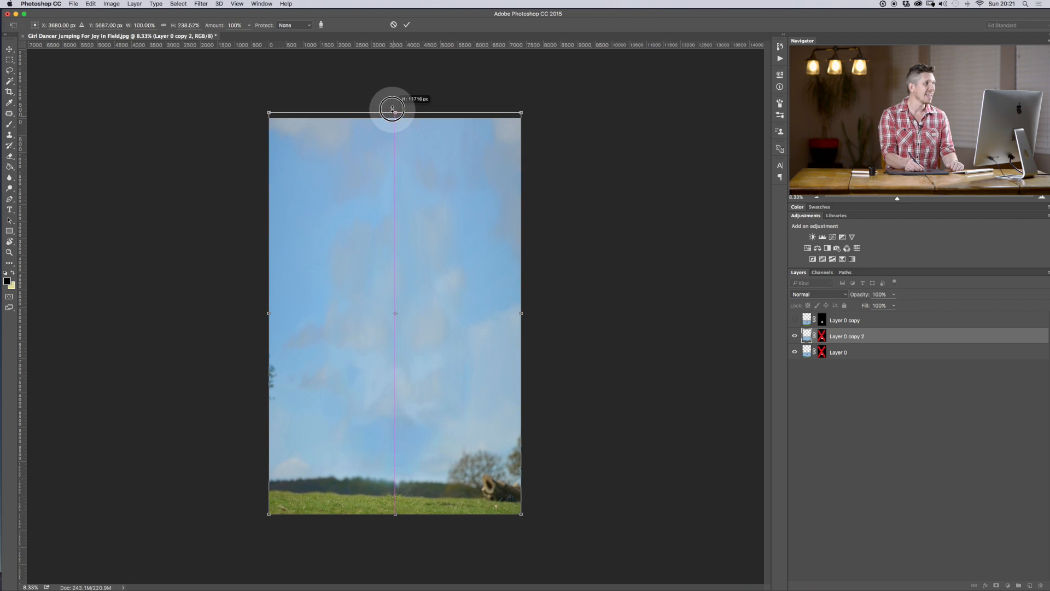
{"action": "left_click_drag", "start_coordinate": [392, 108], "coordinate": [404, 113]}
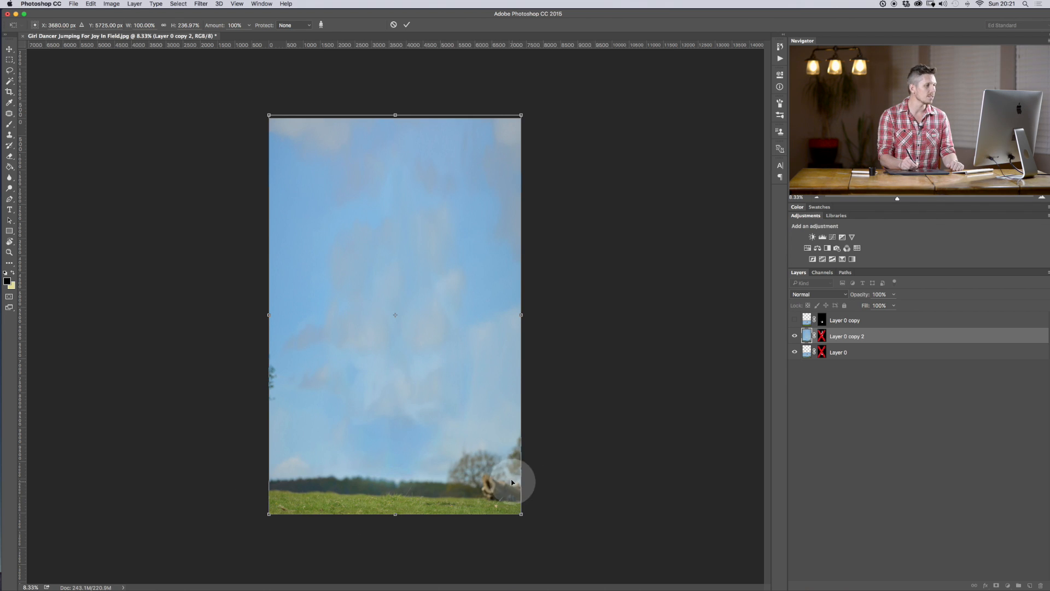
{"action": "mouse_move", "coordinate": [271, 372]}
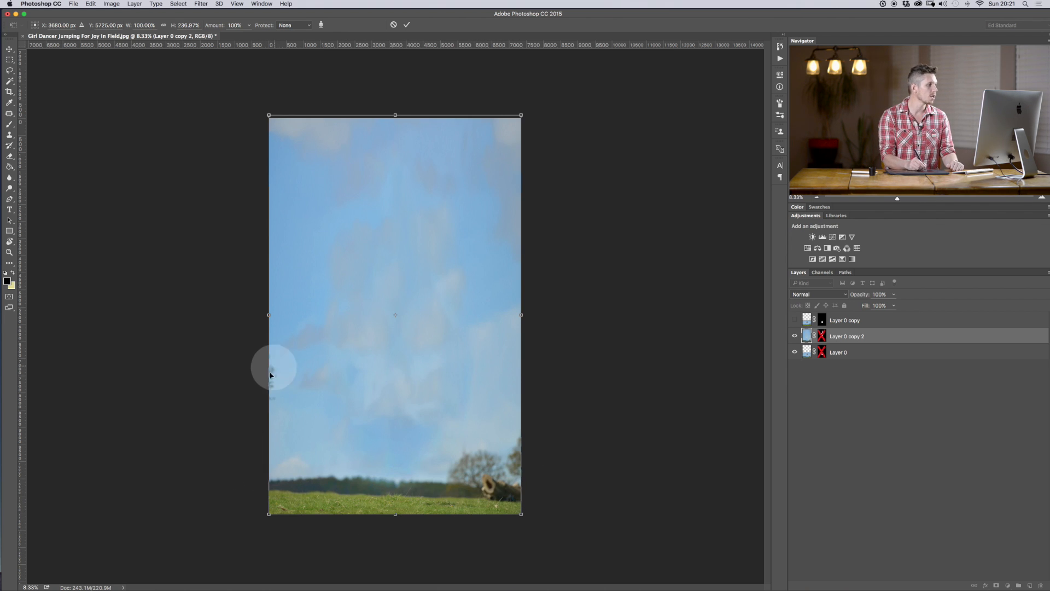
{"action": "mouse_move", "coordinate": [488, 219]}
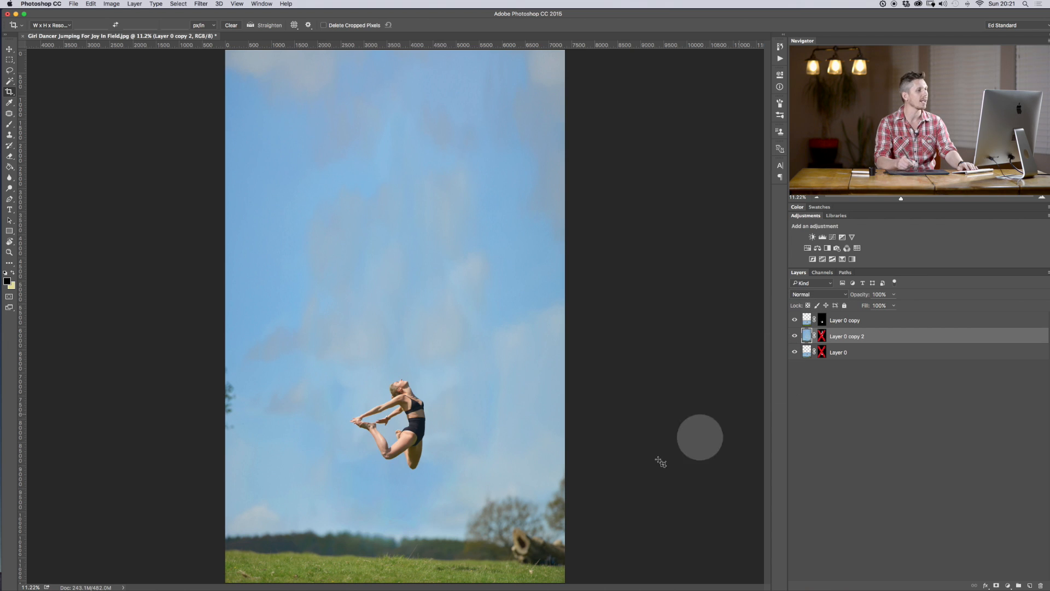
Step: Reposition the dancer cut-out high in the upper right of the sky
{"action": "left_click", "coordinate": [10, 51]}
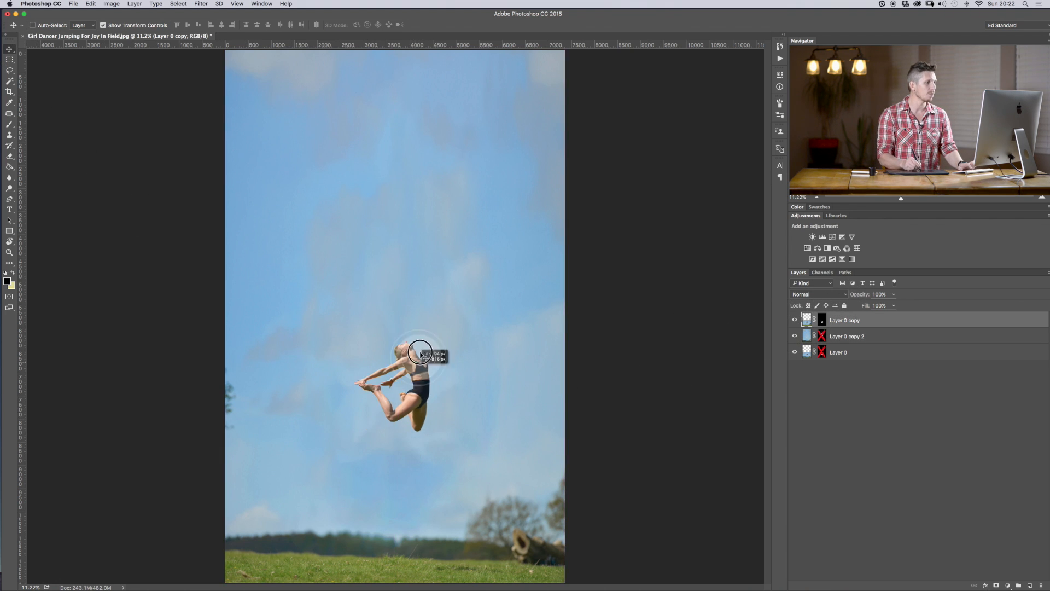
{"action": "left_click_drag", "start_coordinate": [419, 351], "coordinate": [479, 133]}
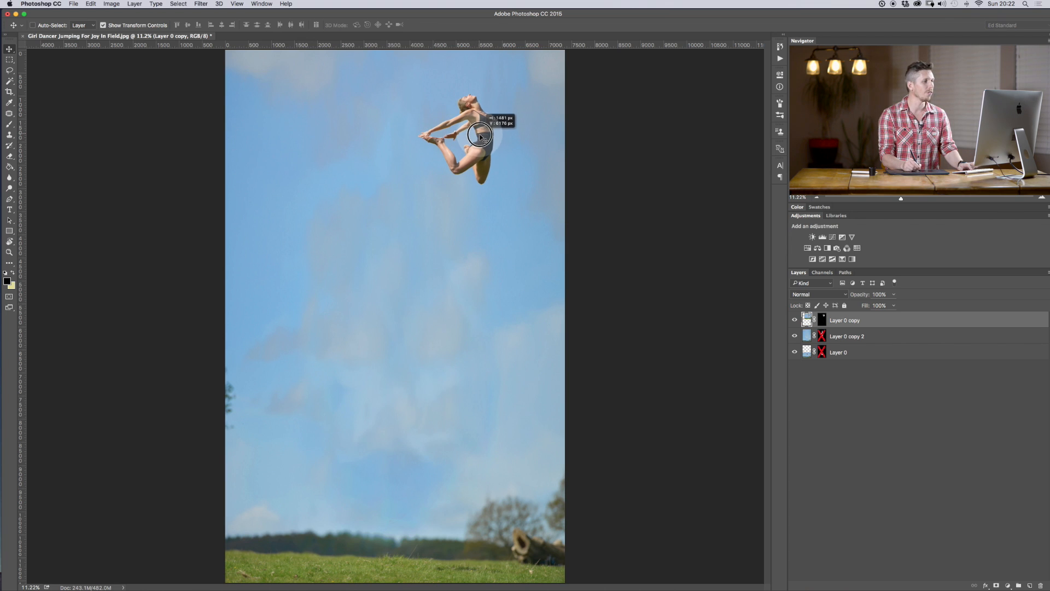
{"action": "left_click_drag", "start_coordinate": [481, 133], "coordinate": [484, 141]}
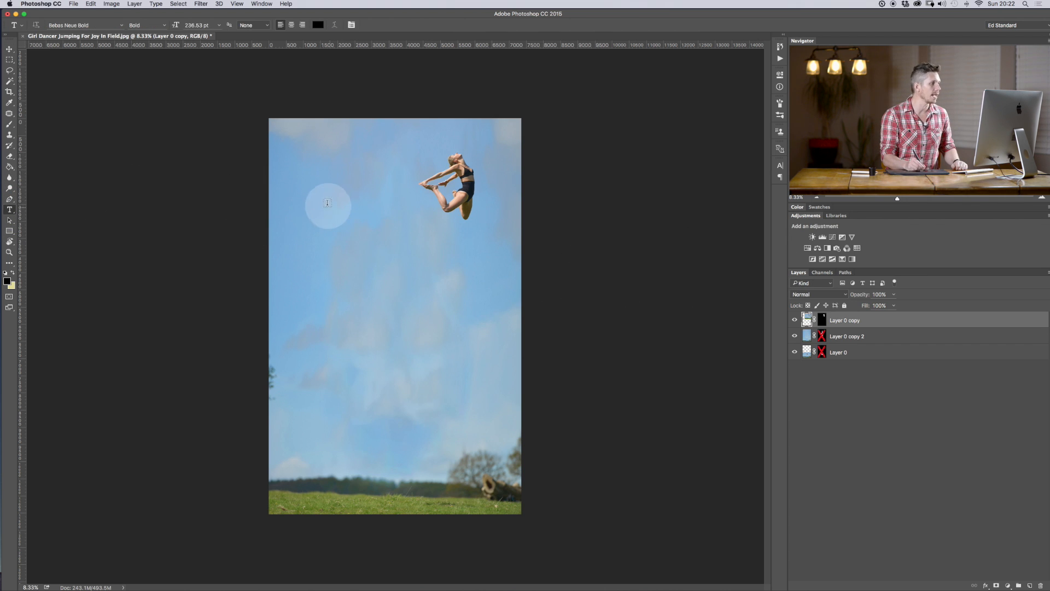
Step: Create a text layer in the upper-left sky reading EVEN ISSAC NEWTON CANT HOLD ME BACK, one word per line
{"action": "left_click", "coordinate": [317, 201]}
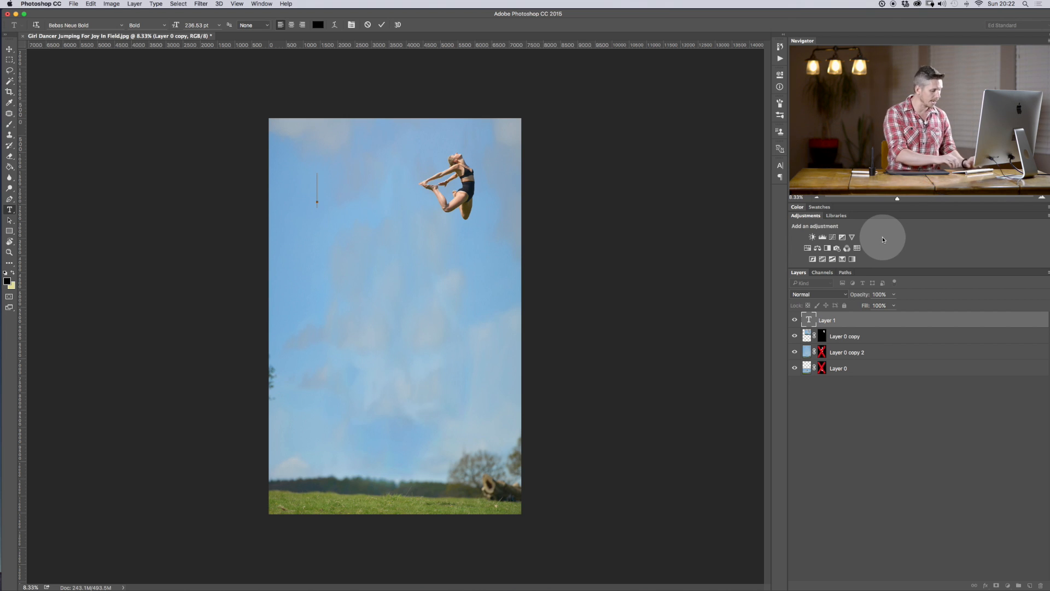
{"action": "type", "text": "EV"}
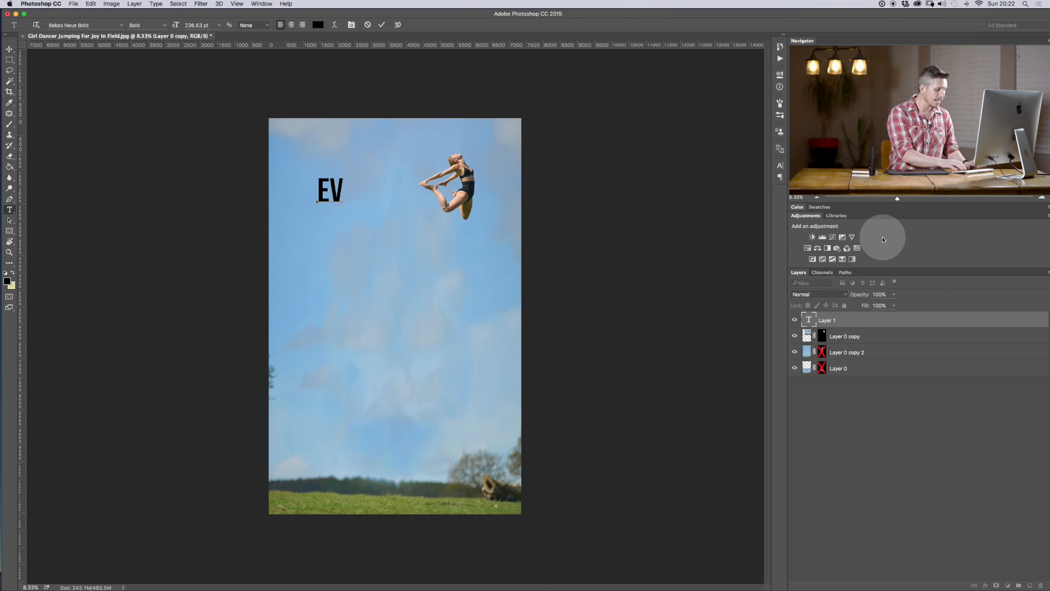
{"action": "type", "text": "EN"}
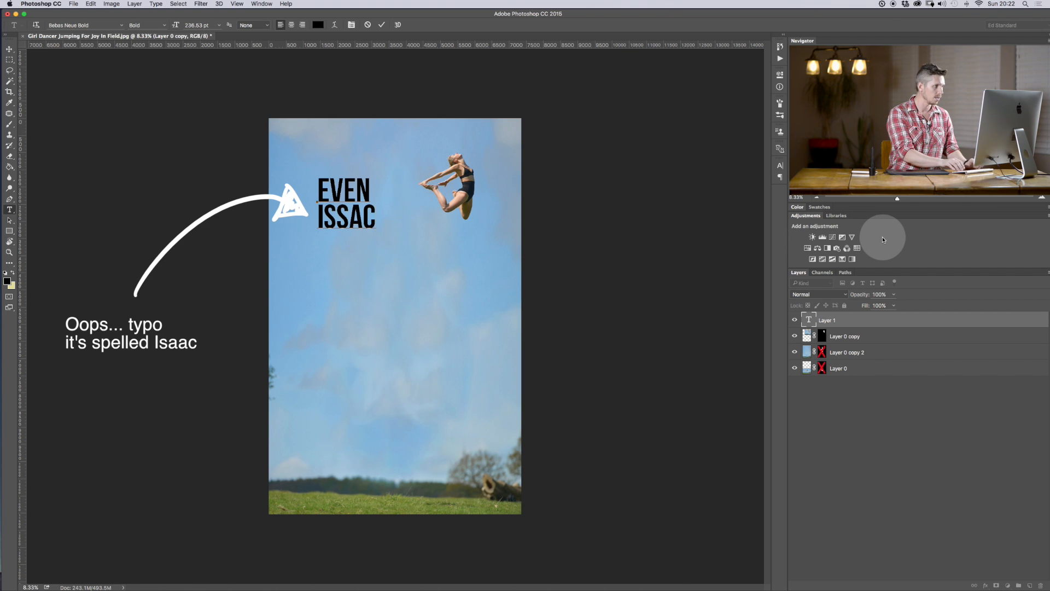
{"action": "type", "text": "NEWTON CA"}
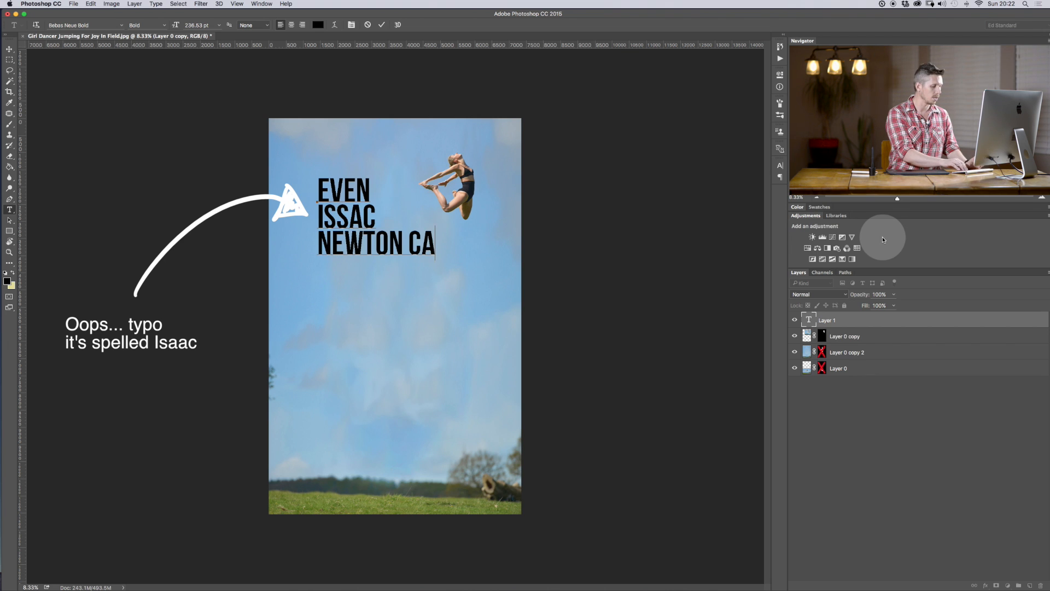
{"action": "key", "text": "Backspace"}
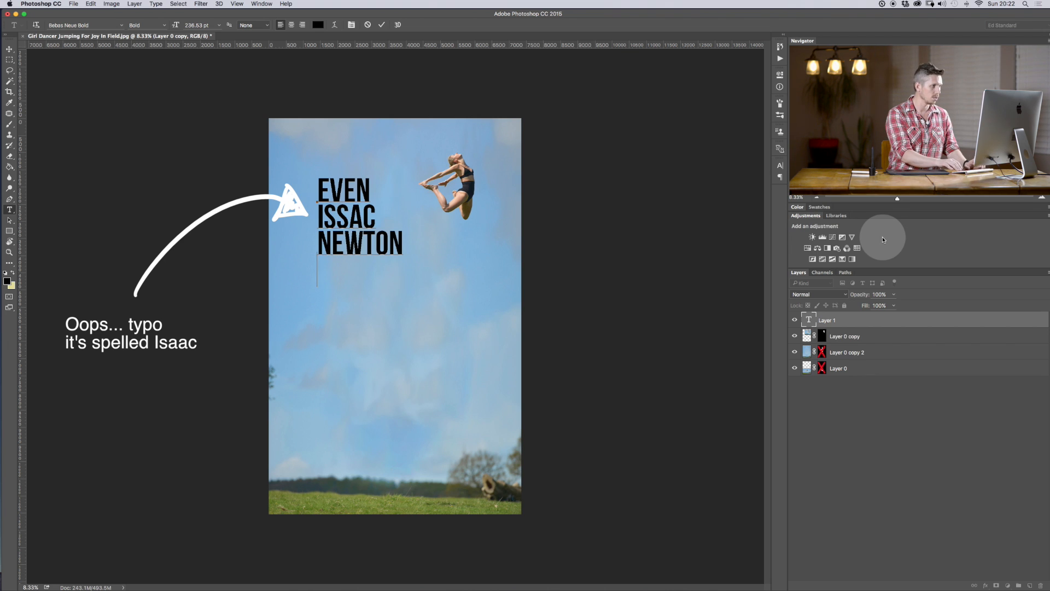
{"action": "type", "text": "CANT"}
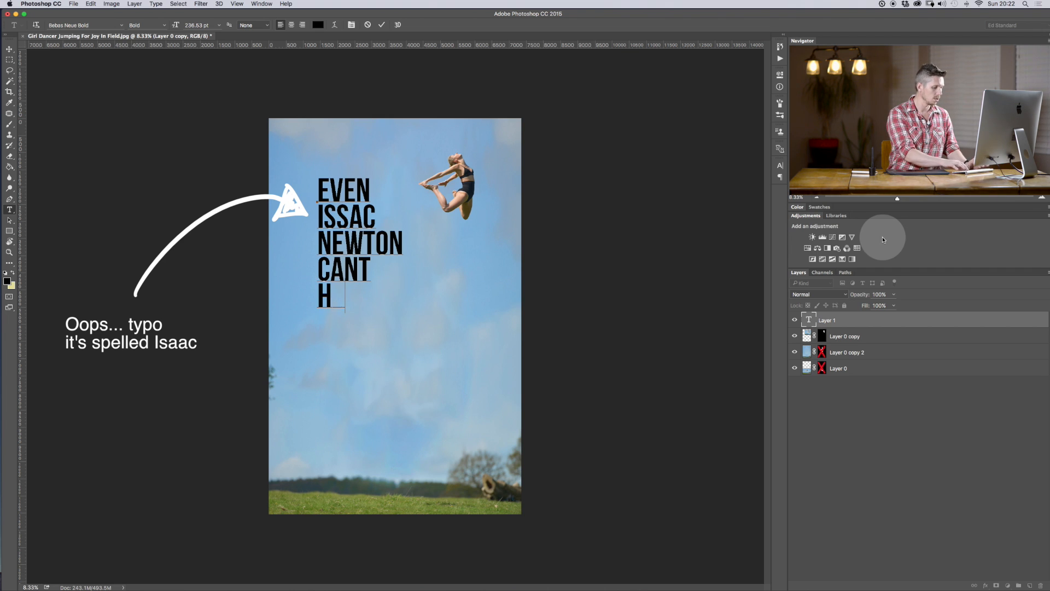
{"action": "type", "text": "OLD ME"}
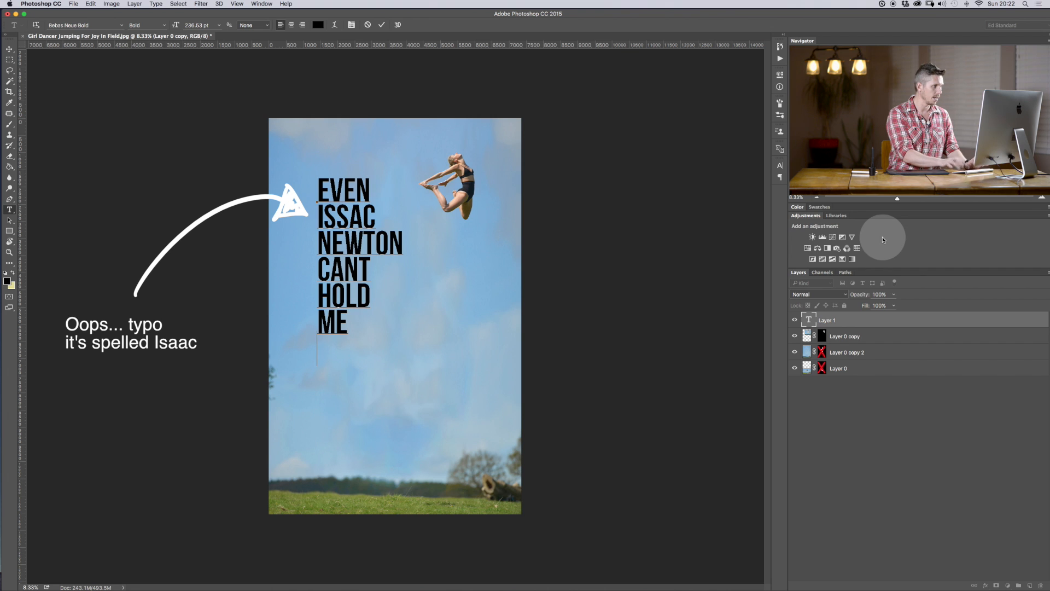
{"action": "type", "text": "BACK"}
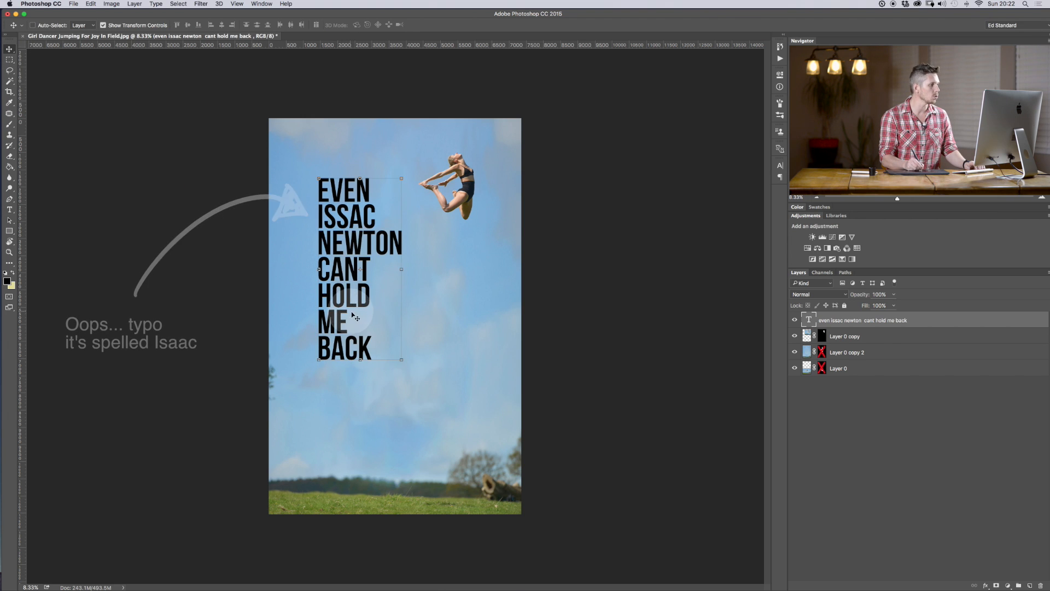
Step: Scale the stacked text block up so it spans from under the dancer toward the grass
{"action": "left_click_drag", "start_coordinate": [360, 268], "coordinate": [325, 386]}
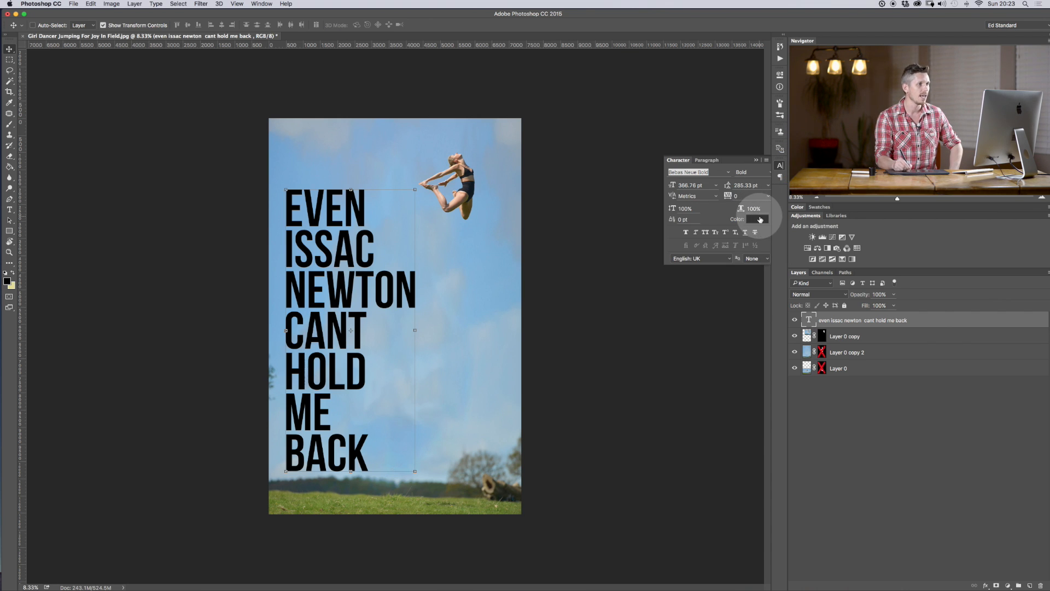
Step: Recolour the stacked text a deep red via the Character panel colour swatch
{"action": "left_click", "coordinate": [757, 220]}
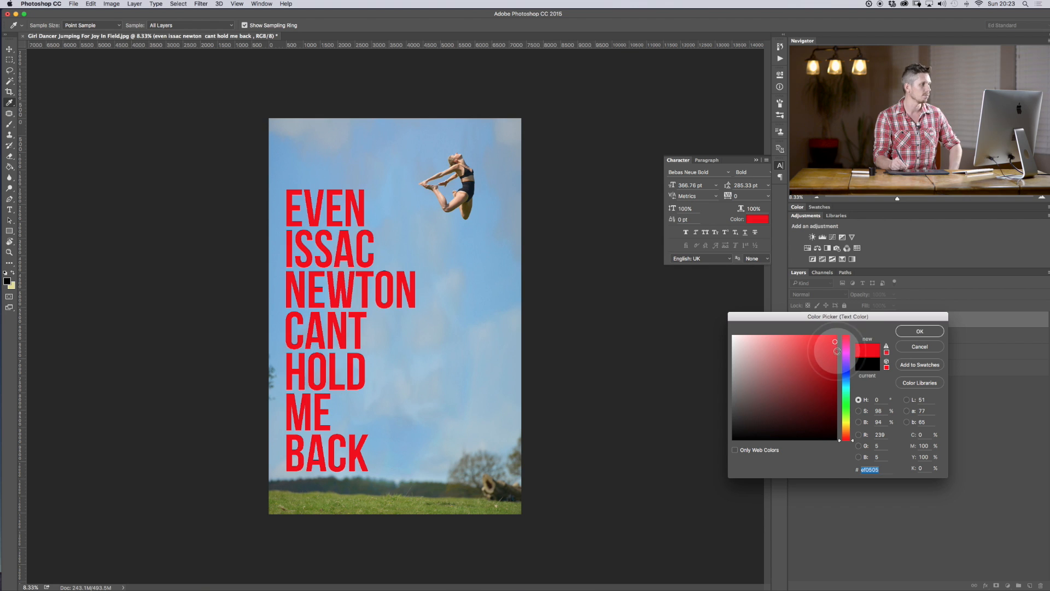
{"action": "left_click", "coordinate": [833, 351]}
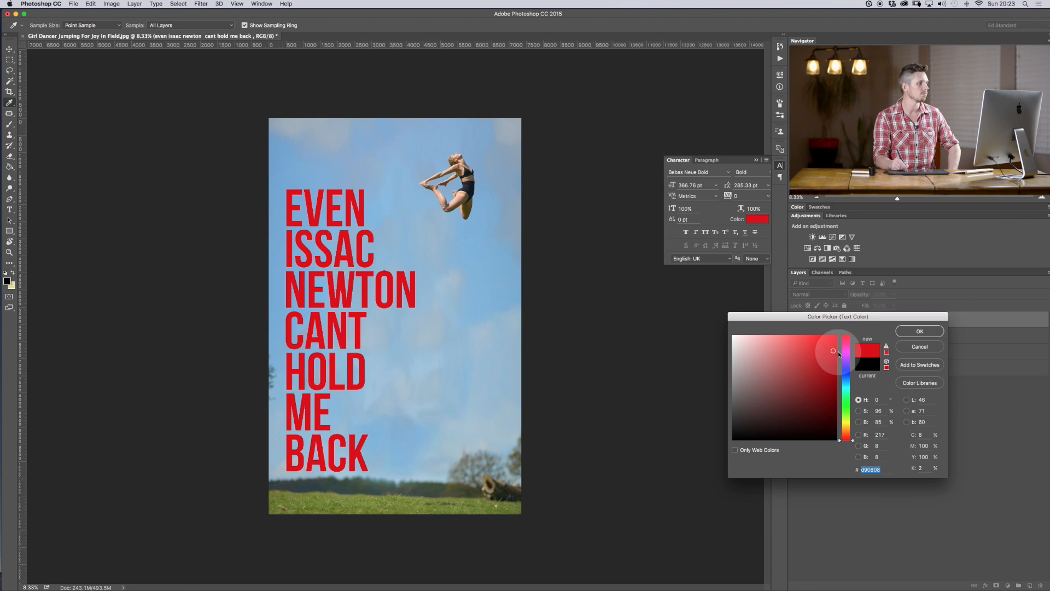
{"action": "left_click", "coordinate": [918, 330]}
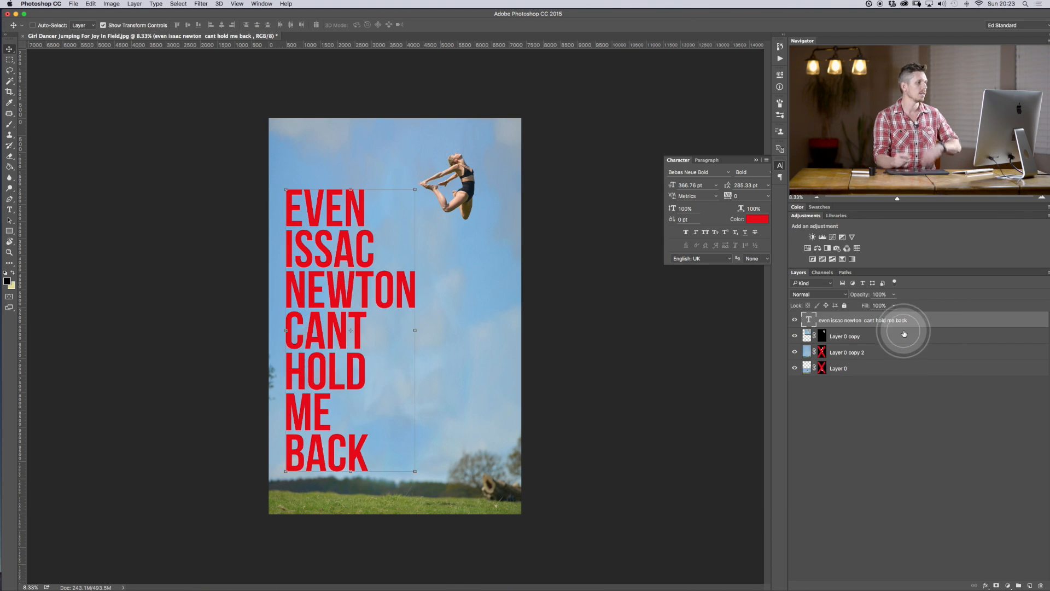